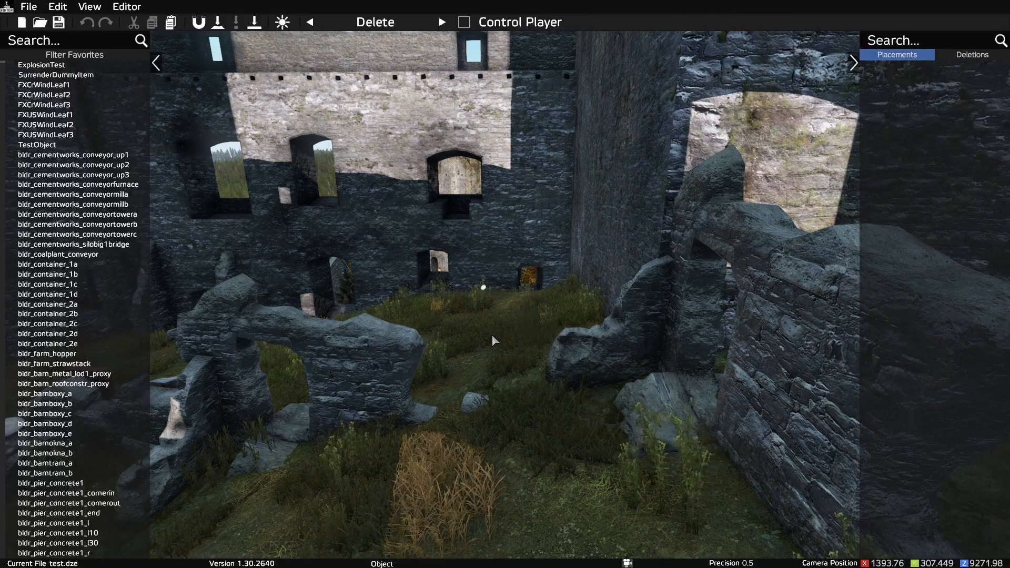
- Open the saved Black Market.dze layout from the Open dialog
click(39, 22)
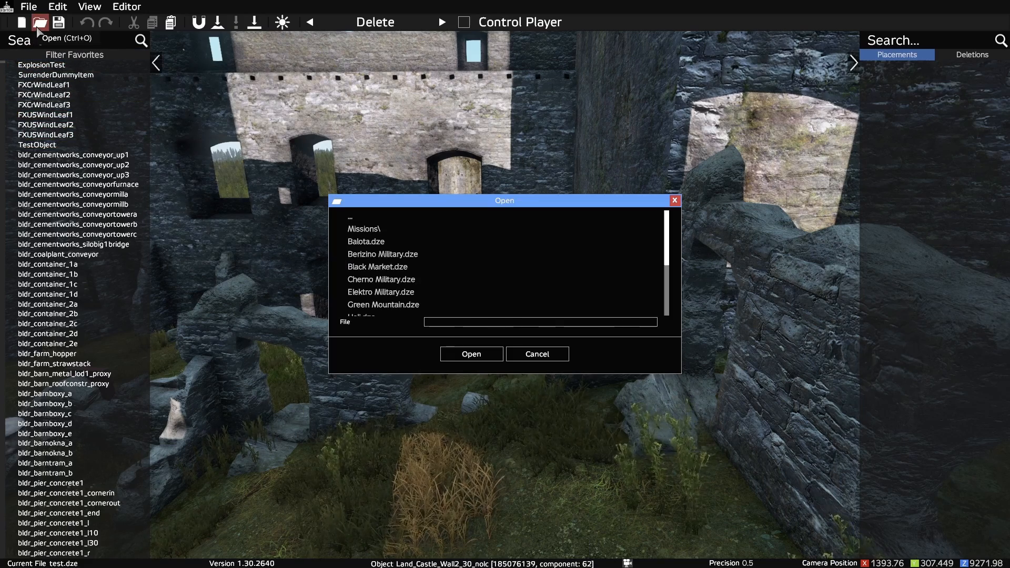
click(381, 253)
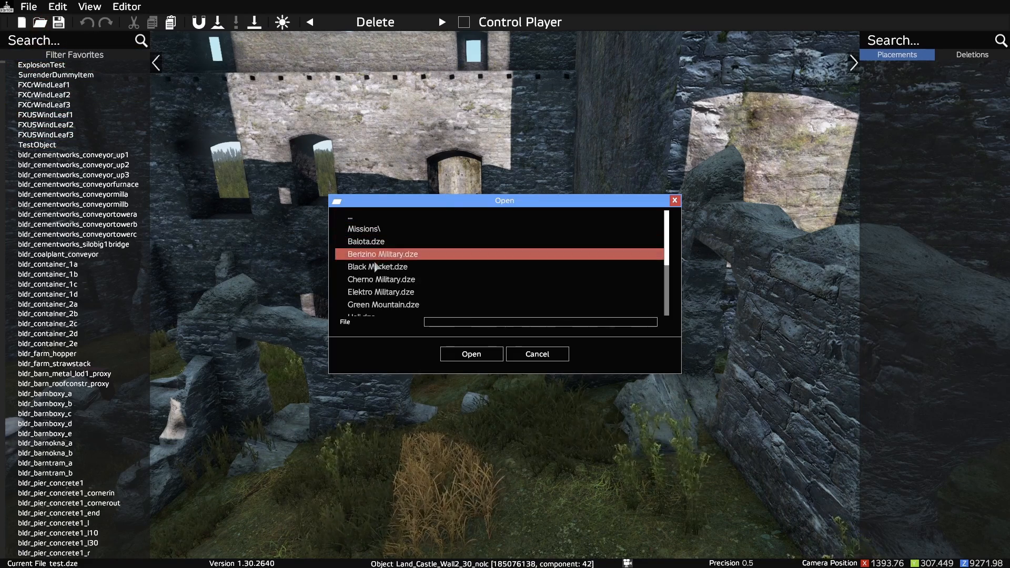
click(378, 266)
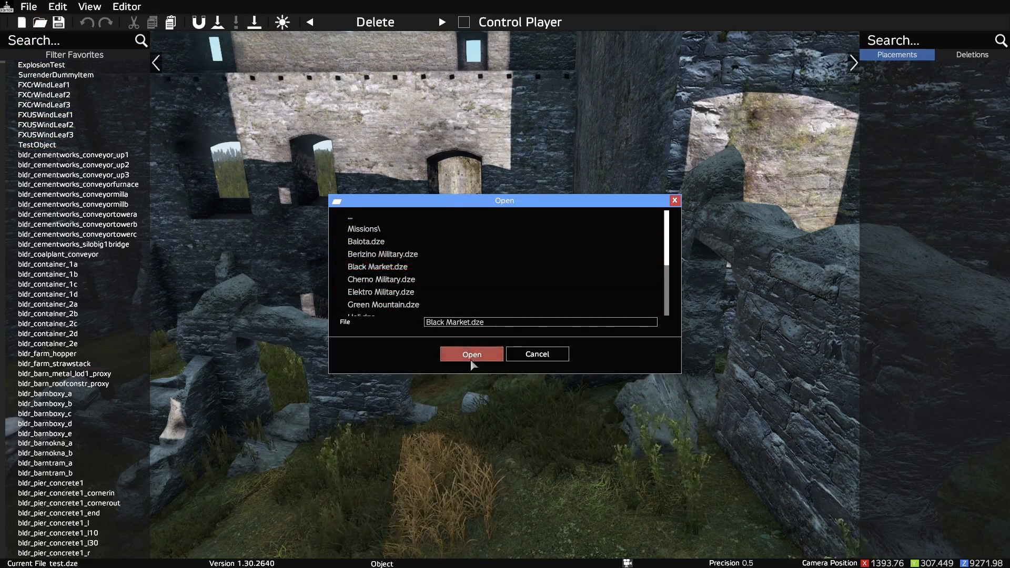
click(472, 353)
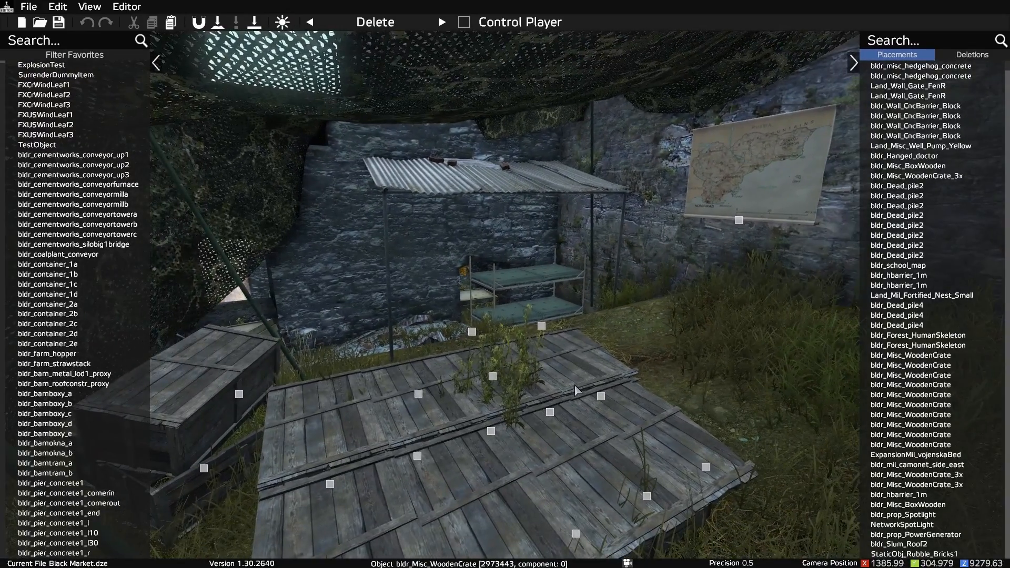
- Place a SurvivorF_Judy figure on the wooden platform with Orientation X set to 135
click(64, 40)
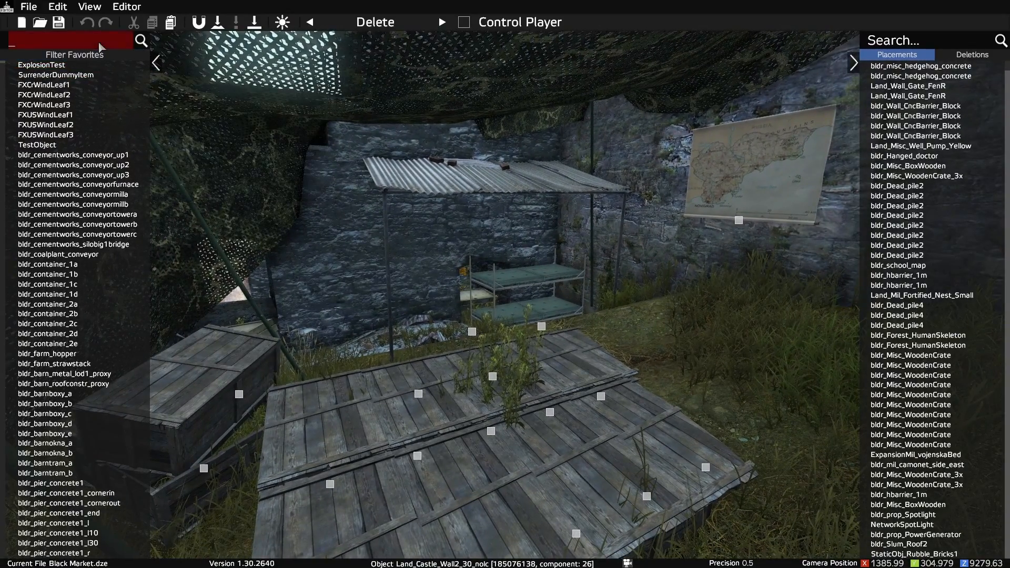
text(judy)
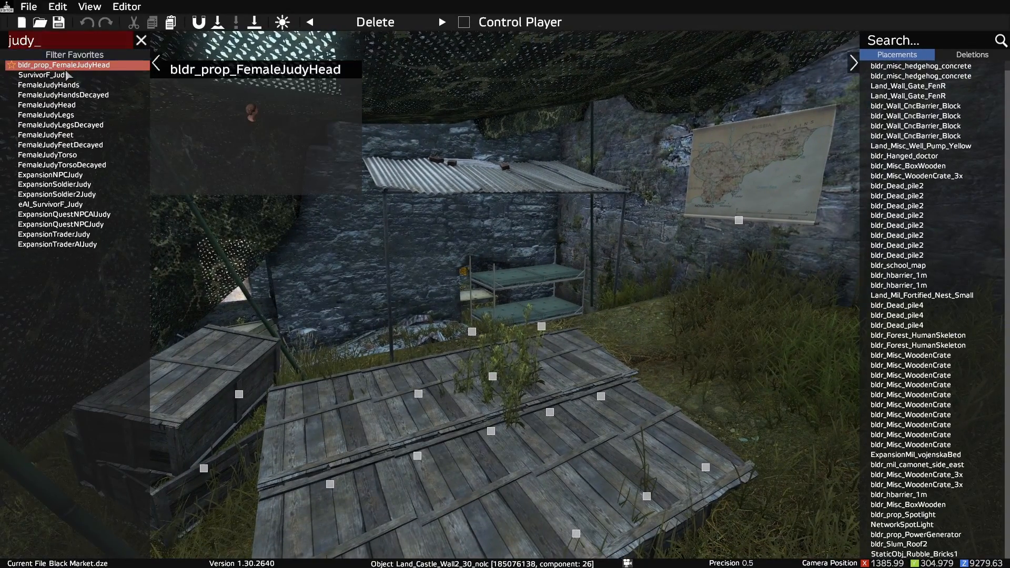
click(42, 75)
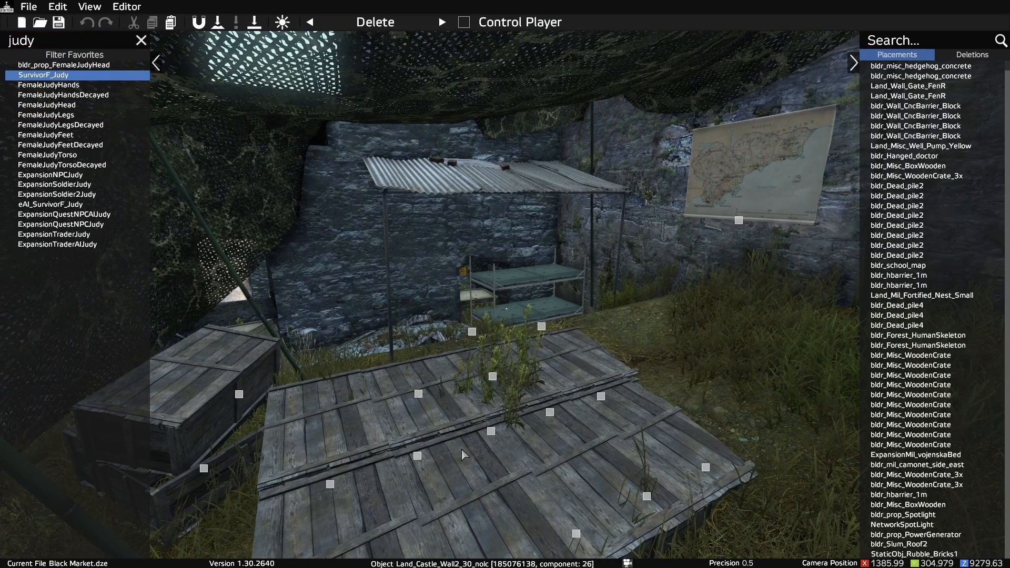
click(457, 354)
text(135)
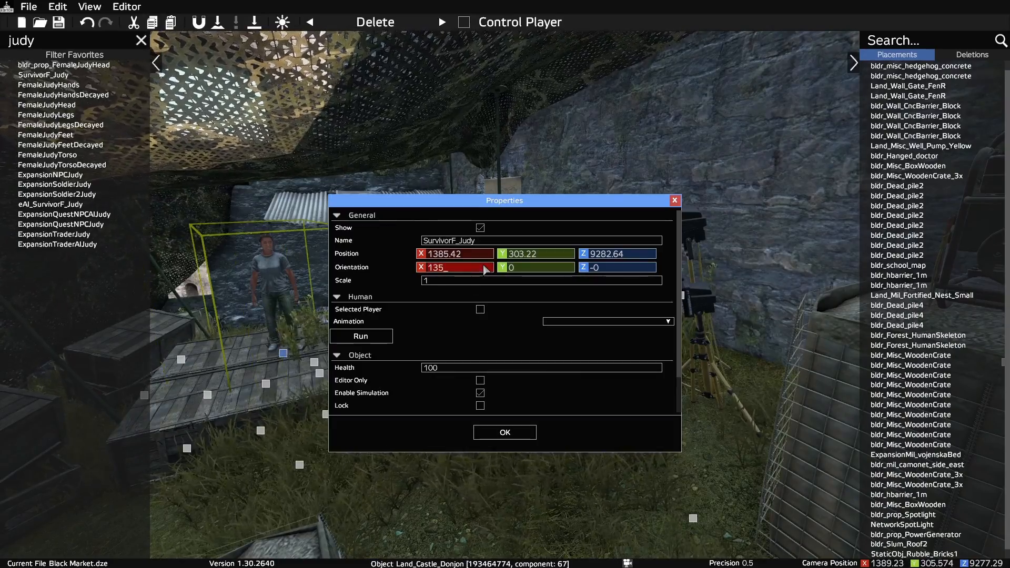
click(503, 433)
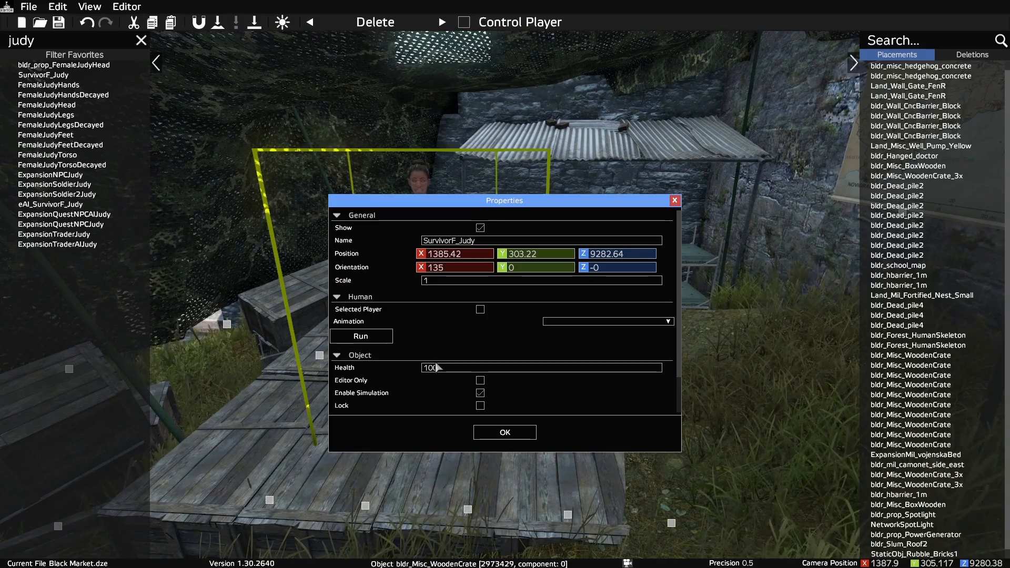
click(504, 431)
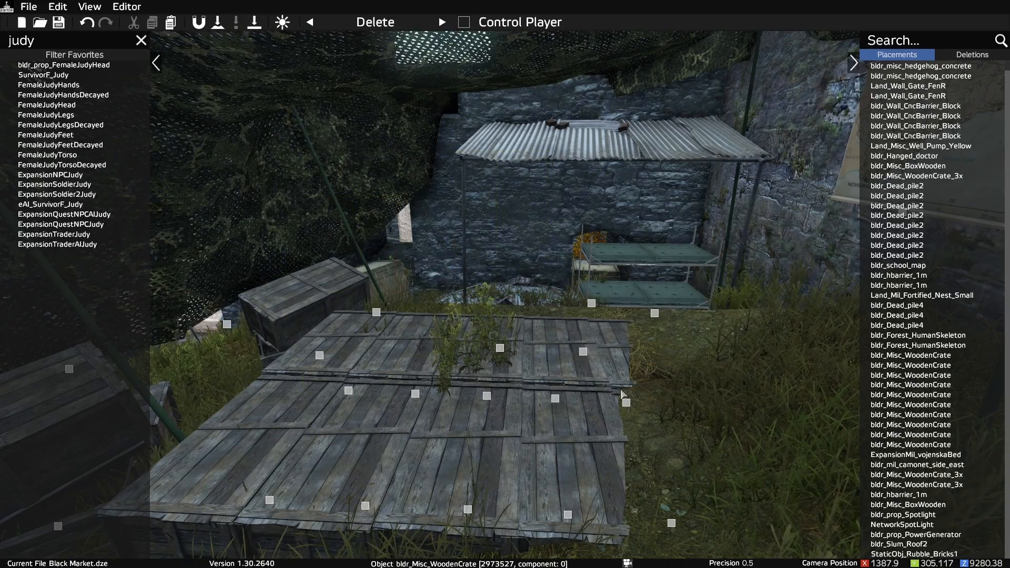
- Save the Black Market layout and exit DayZ Editor
click(58, 22)
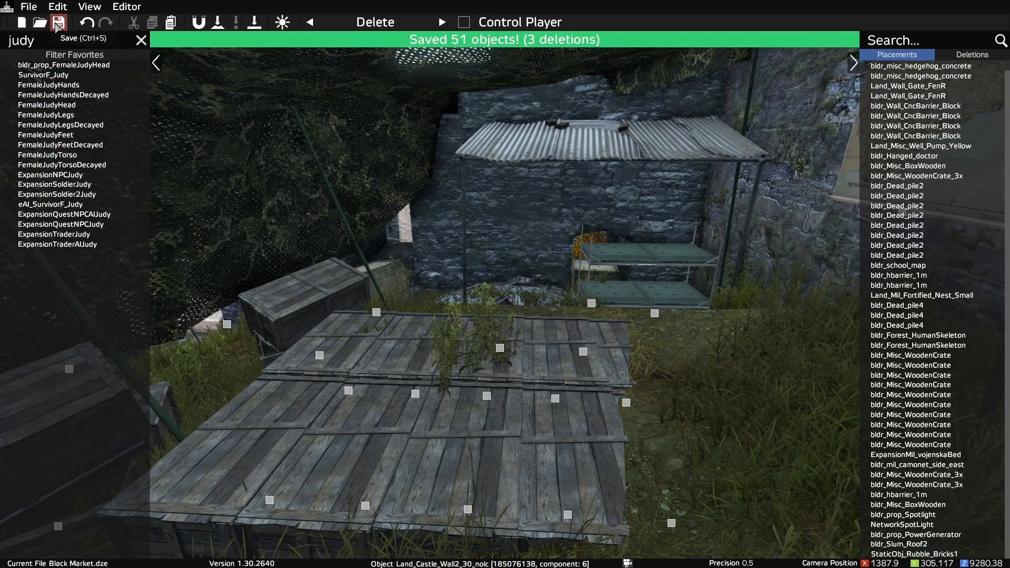
click(28, 7)
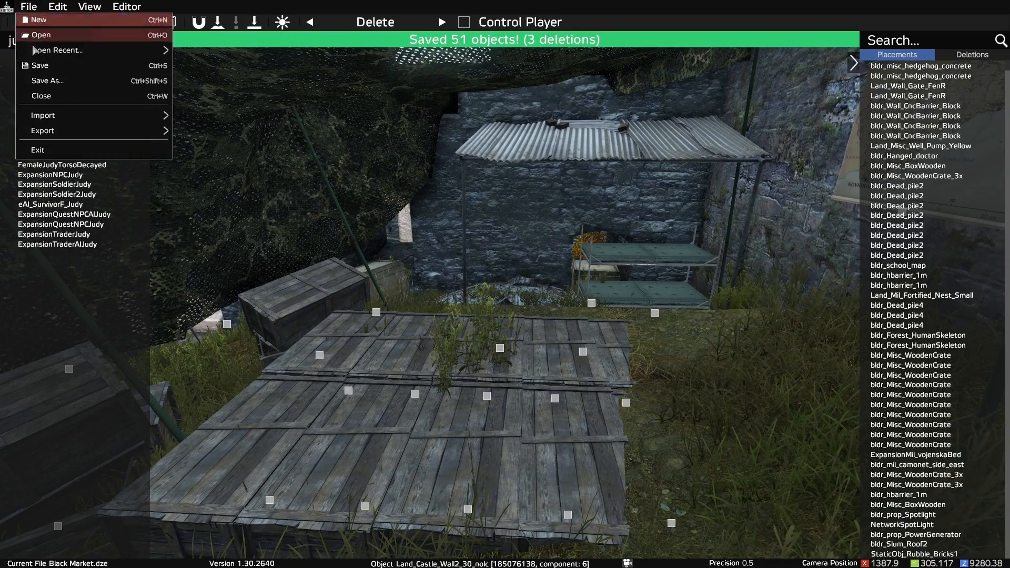
click(36, 150)
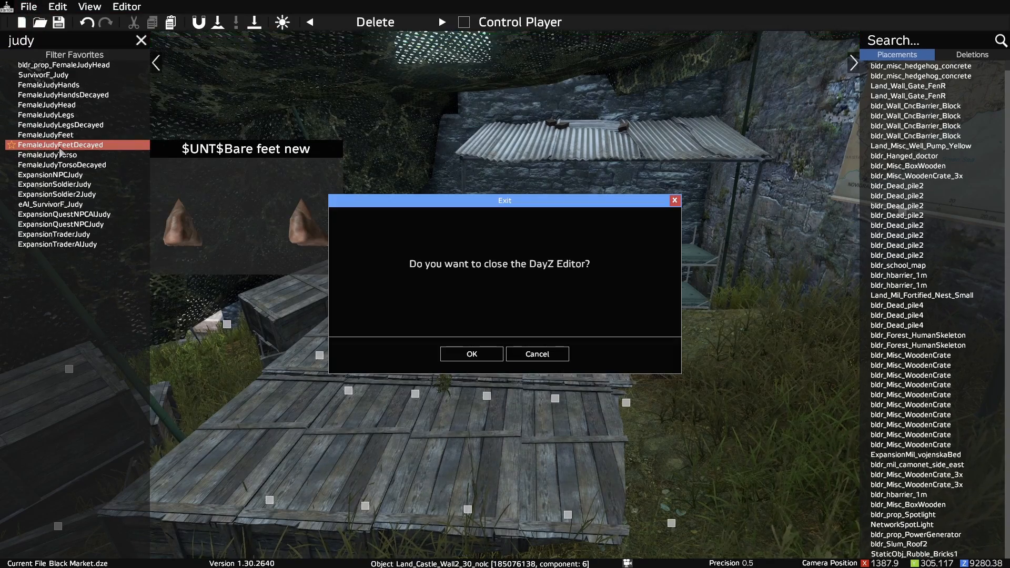
click(472, 353)
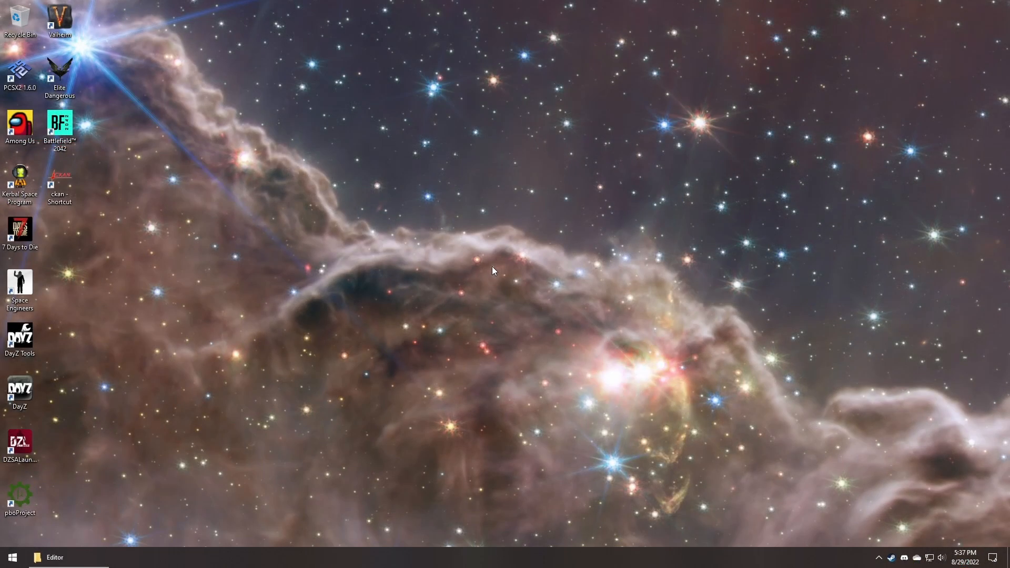
mouse_move(88, 541)
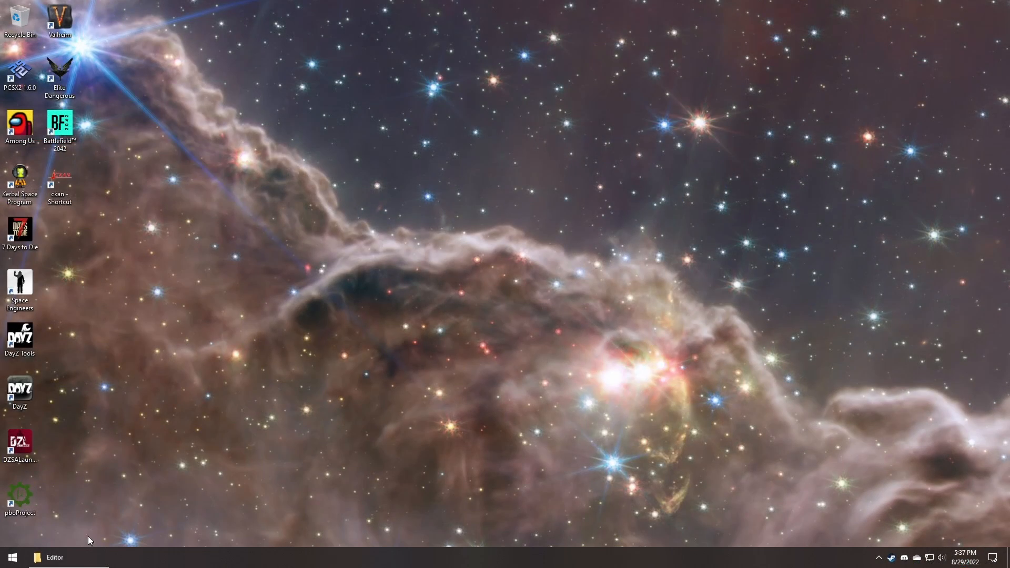
- Copy Black Market.dze from Documents\DayZ\Editor into the mission's EditorFiles folder
click(54, 557)
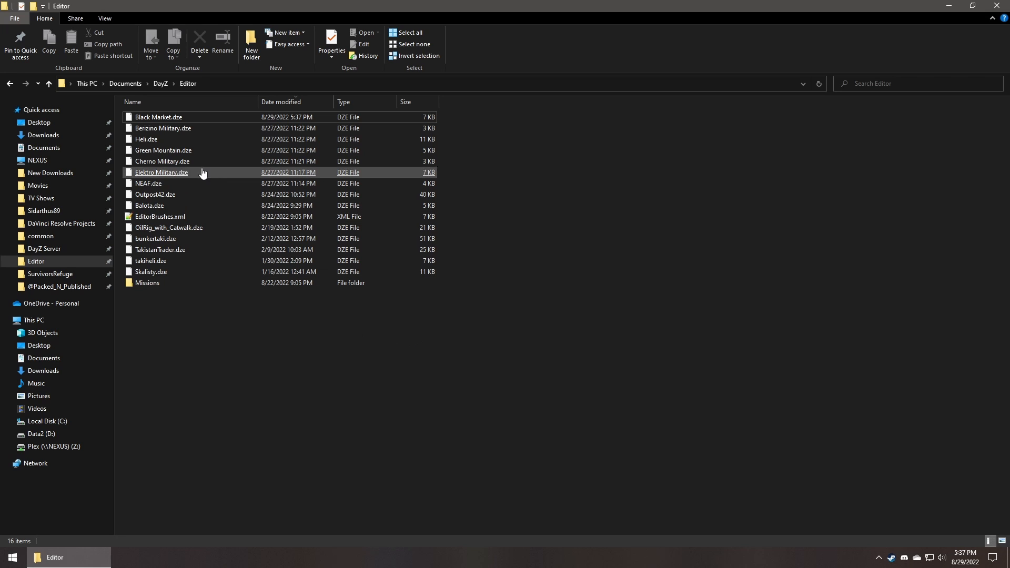
right_click(157, 117)
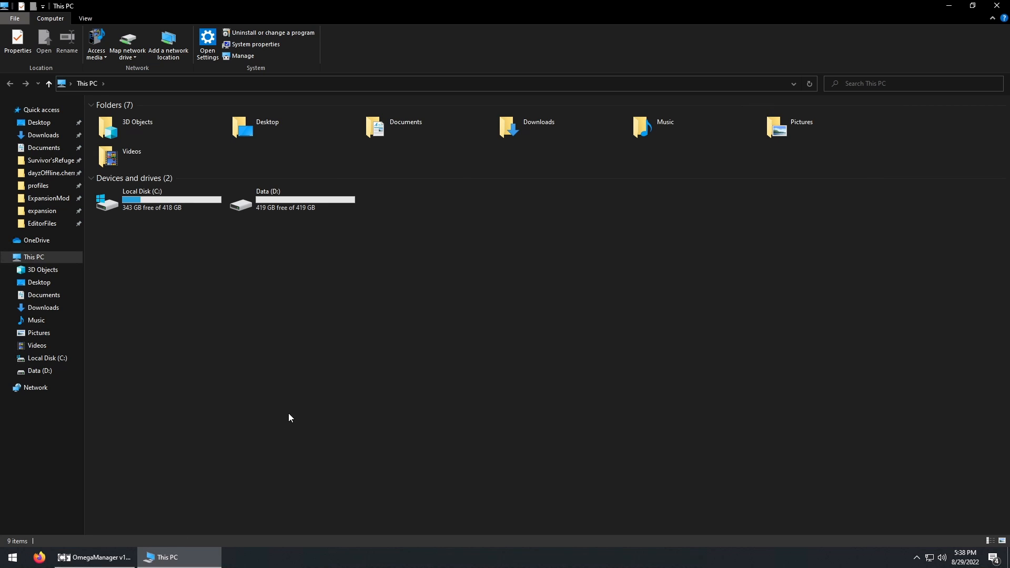
click(42, 223)
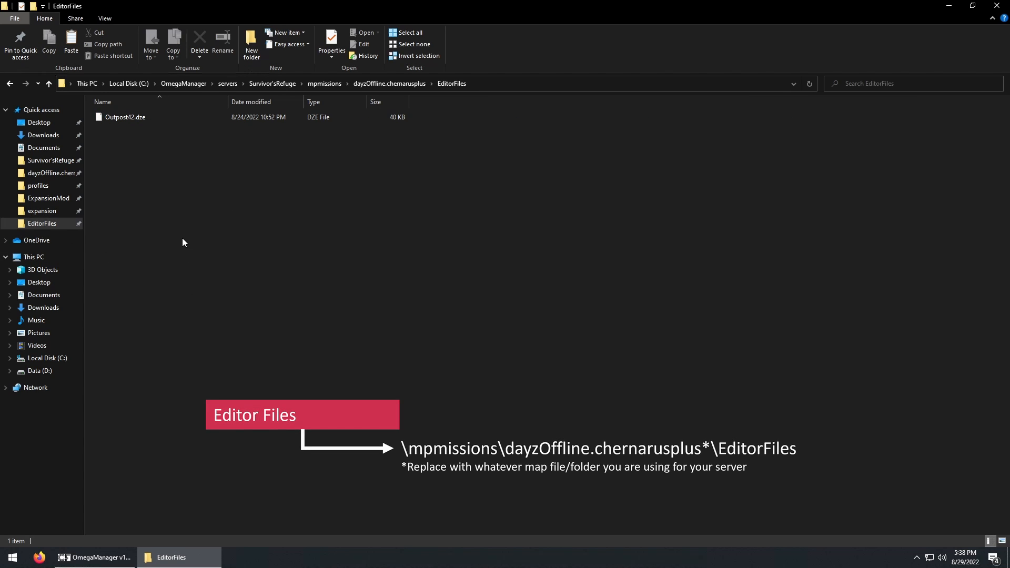
right_click(183, 243)
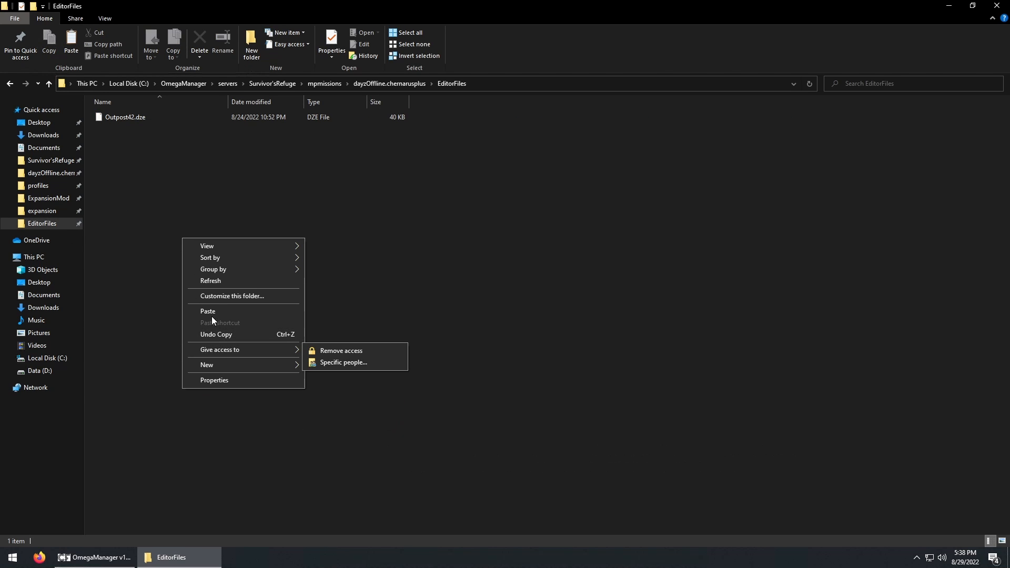
click(207, 311)
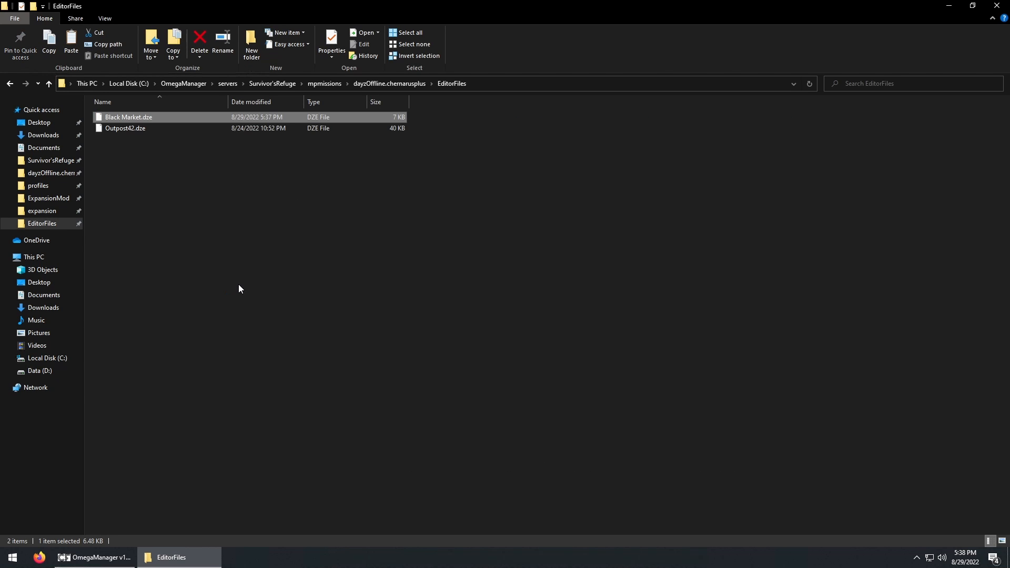
click(239, 288)
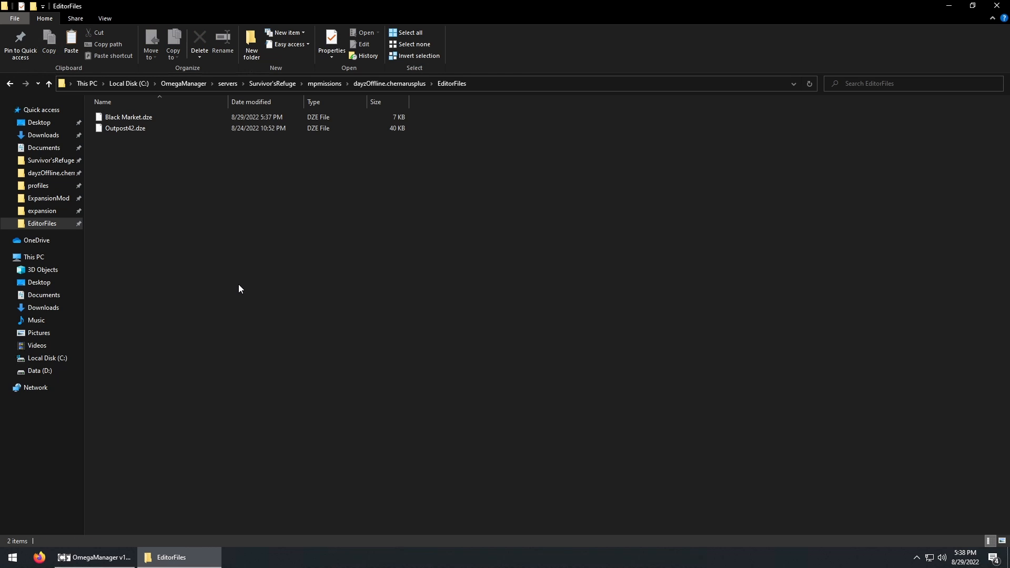
mouse_move(95, 224)
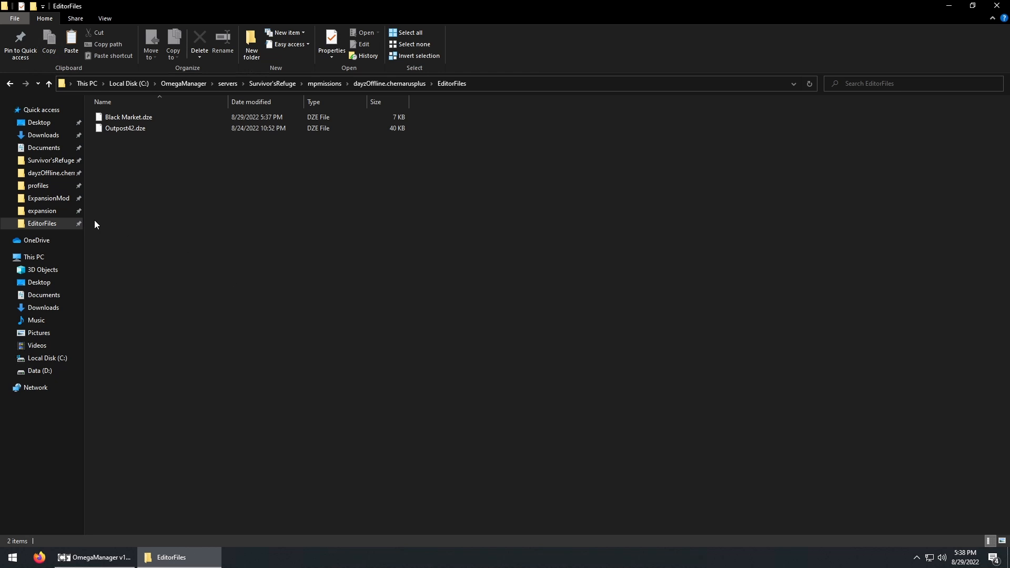
- Rename the copied BalotaAircrafts zone file in traderzones to BlackMarket.json and open it in Notepad++
click(42, 210)
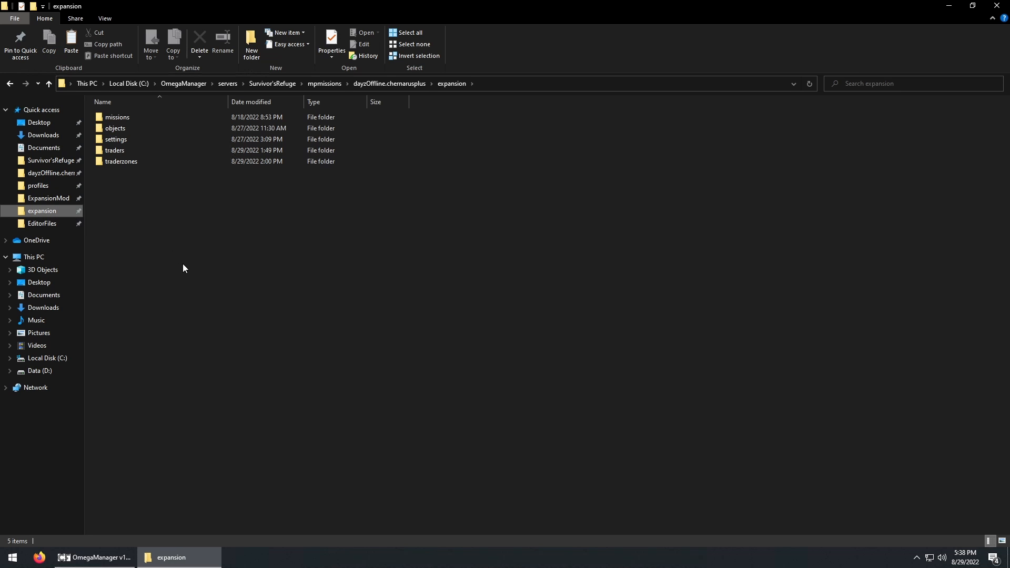
double_click(121, 161)
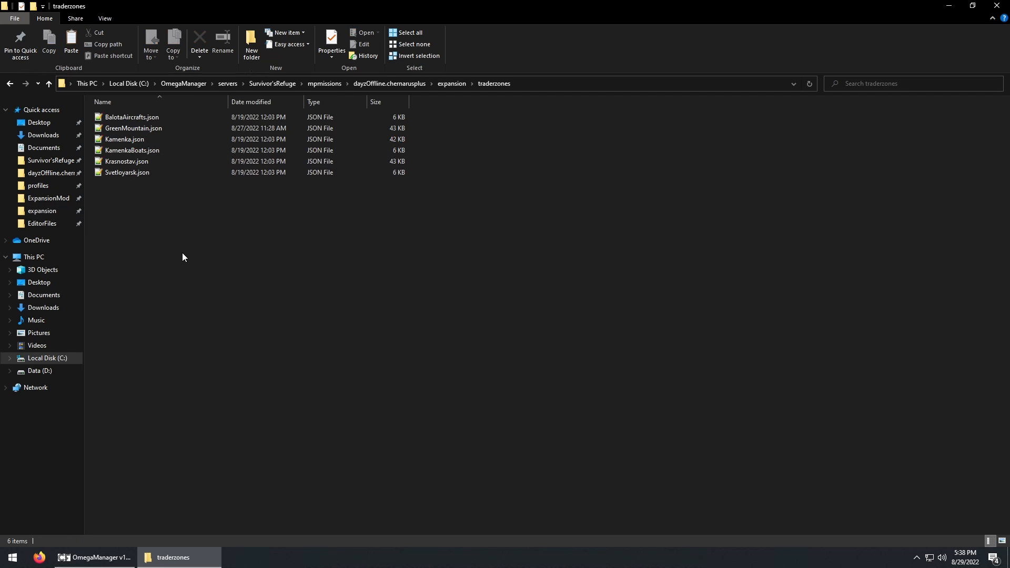
click(131, 117)
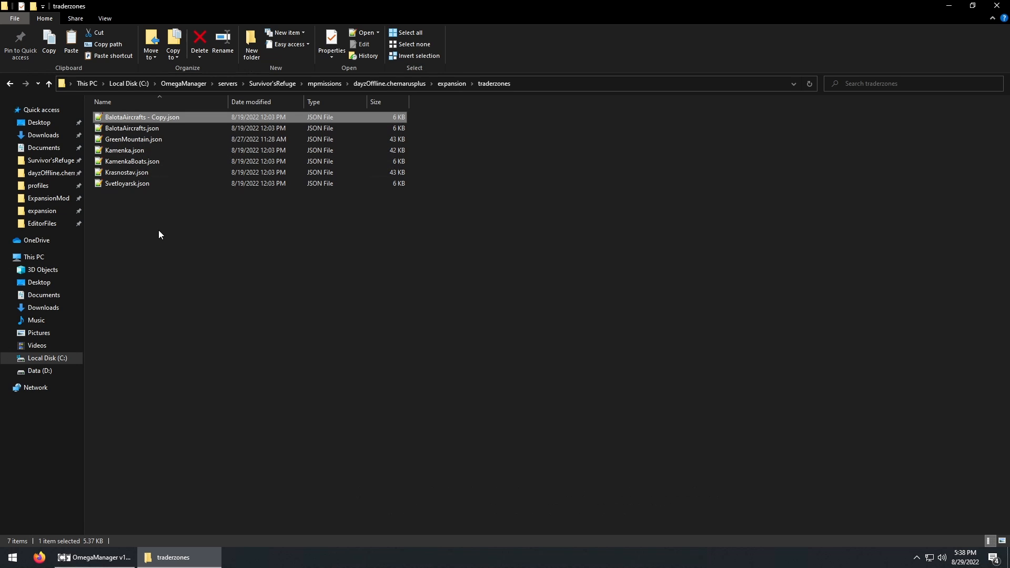
right_click(143, 117)
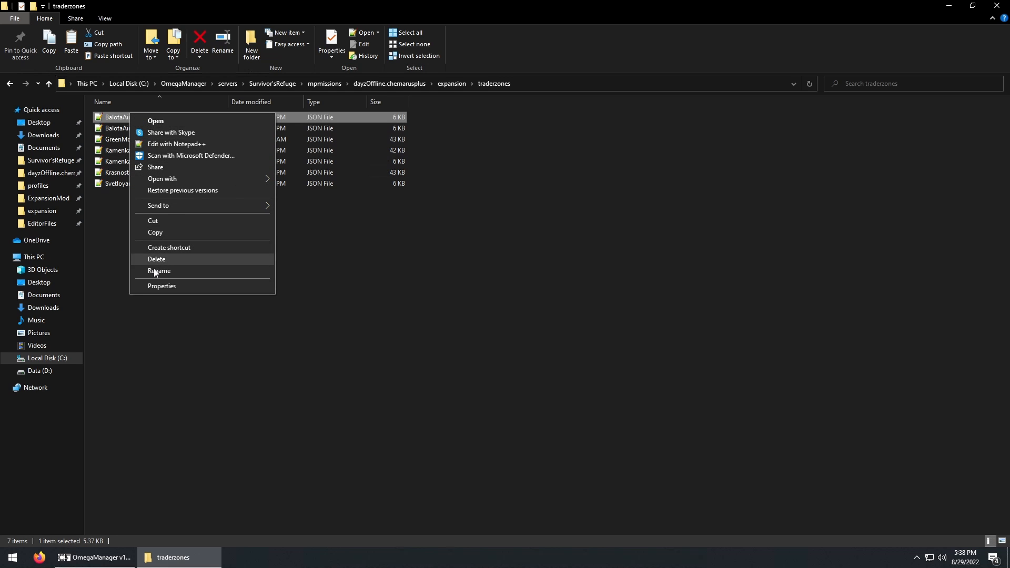
click(159, 270)
text(BlackMarket.json)
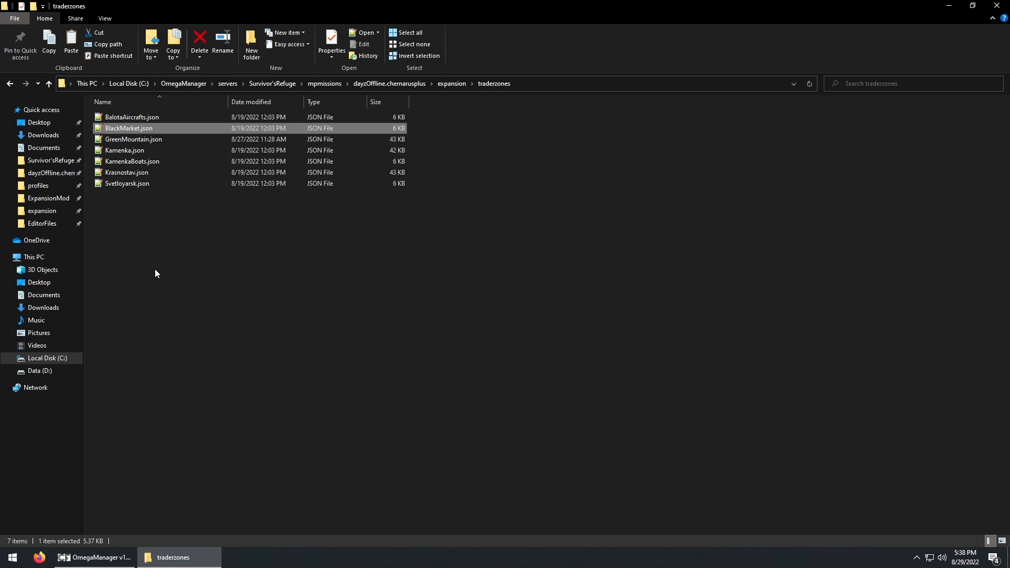
mouse_move(134, 139)
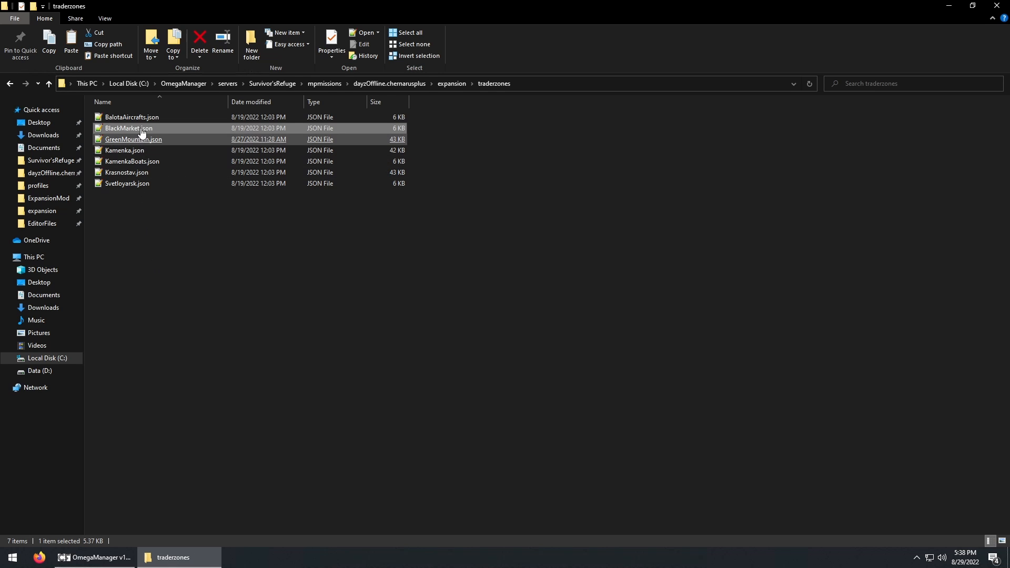
double_click(127, 128)
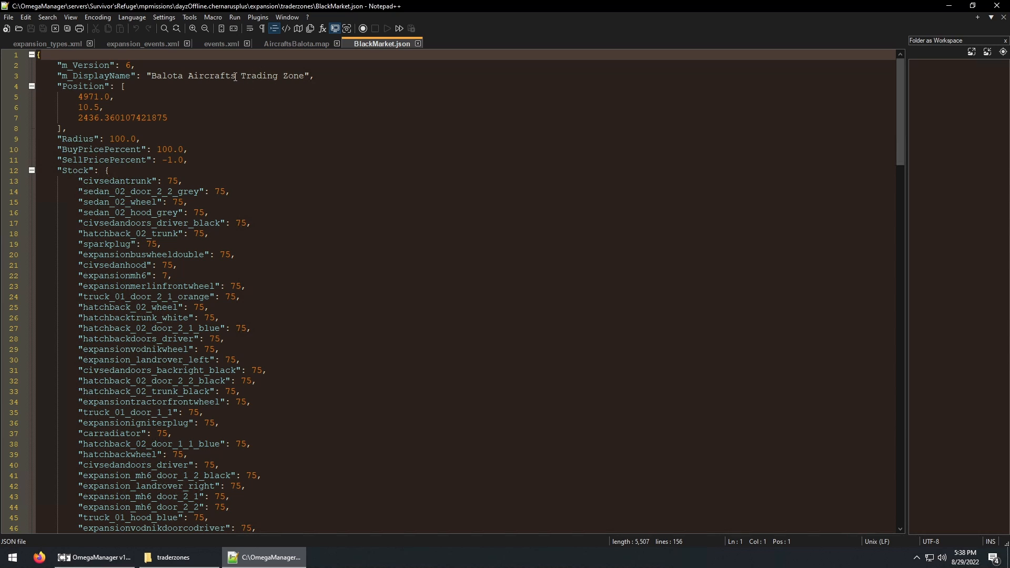
- Name the zone Black Market Trading Zone at position 1385.42, 303.22, 9282.64 with empty stock, and save
double_click(194, 76)
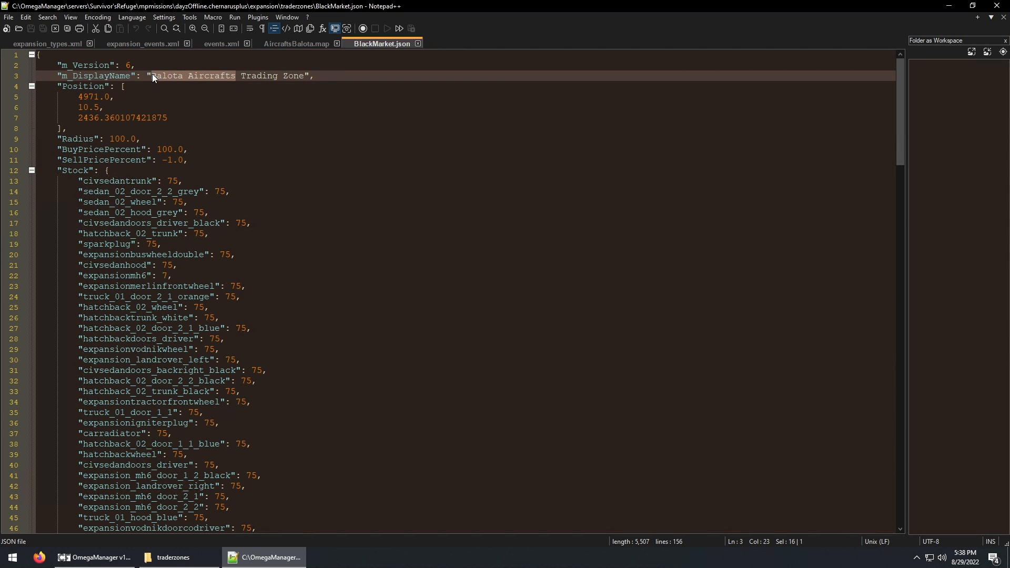
text(Black Market)
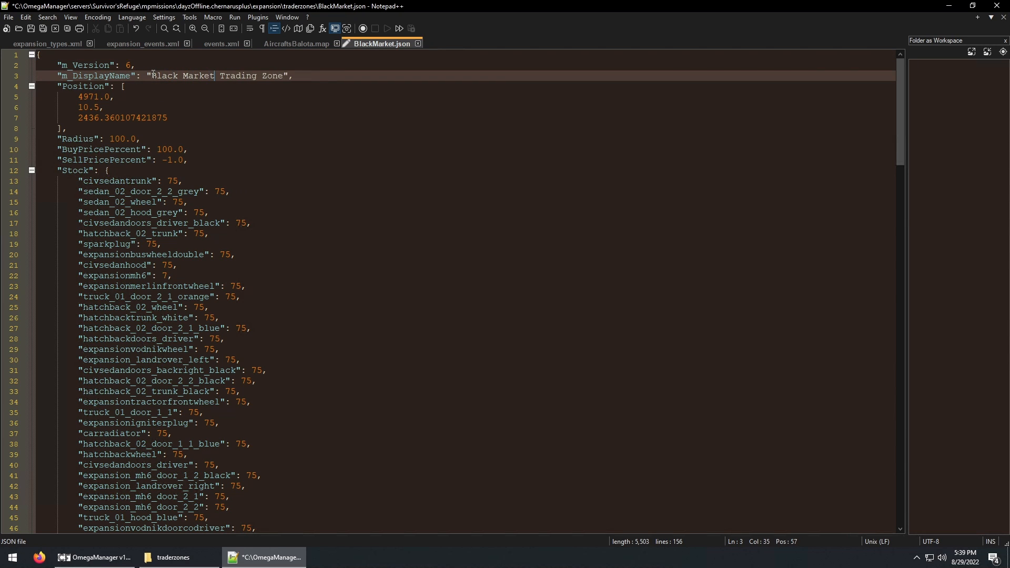
click(110, 96)
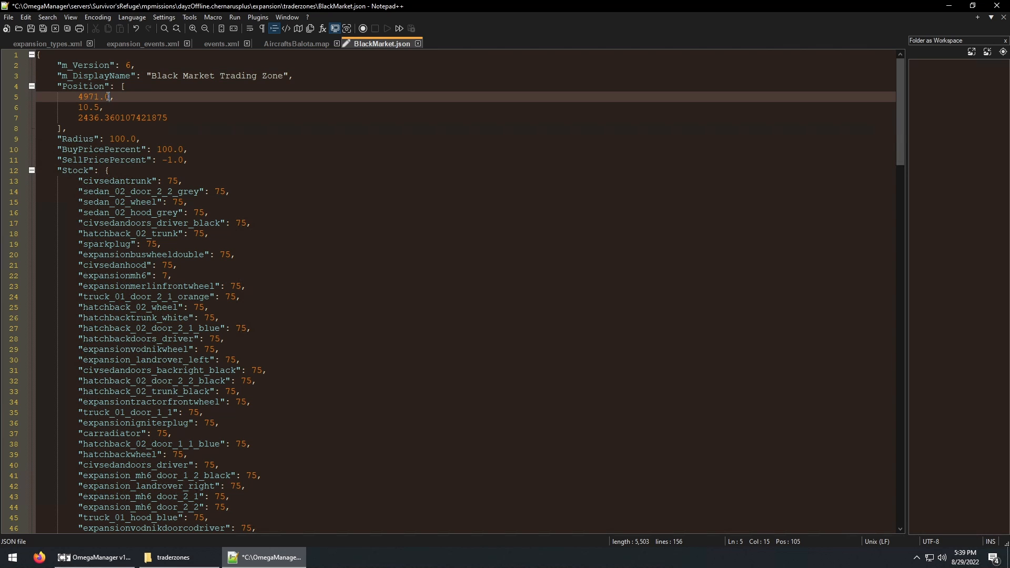
drag(110, 97, 77, 96)
text(1385.42,)
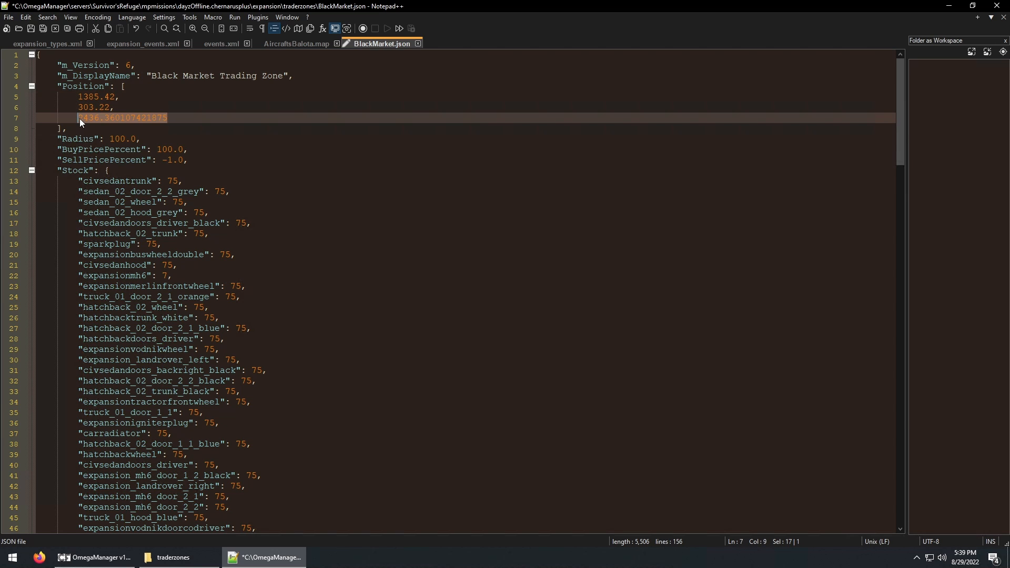
text(9282.64)
click(465, 170)
text({})
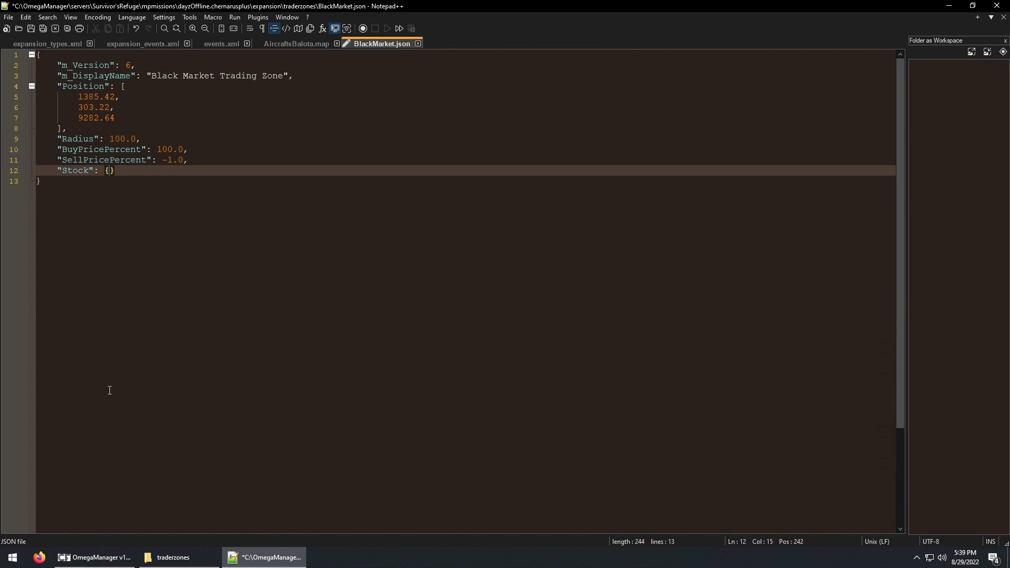
click(31, 27)
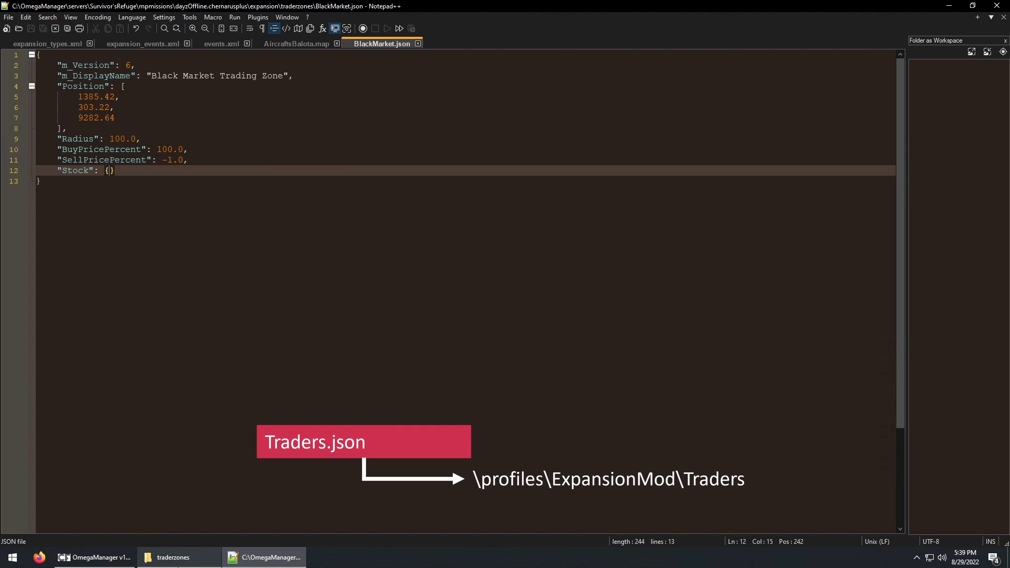
click(172, 557)
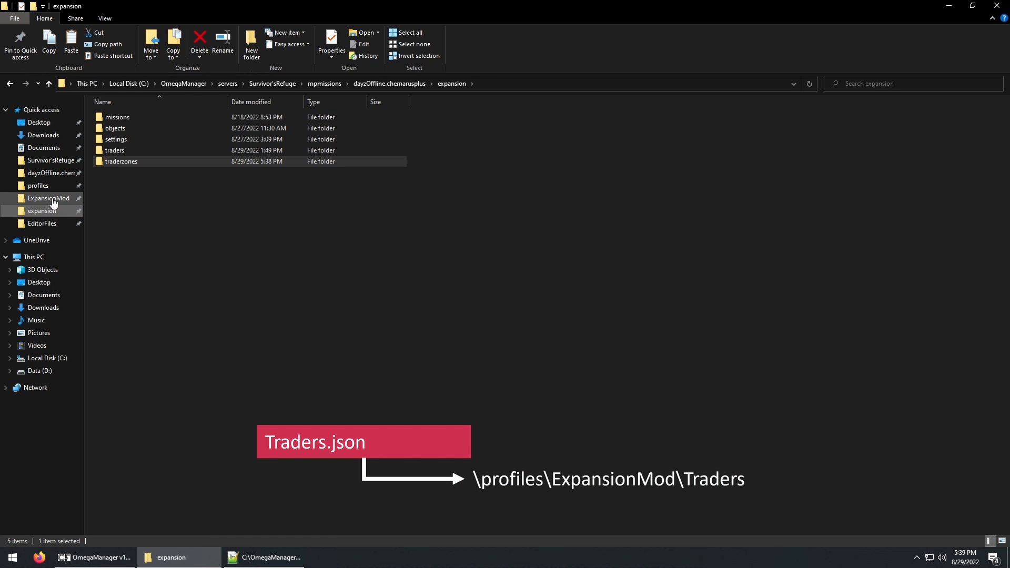
- Rename Aircraft - Copy.json in profiles\ExpansionMod\Traders to BlackMarket.json
click(47, 198)
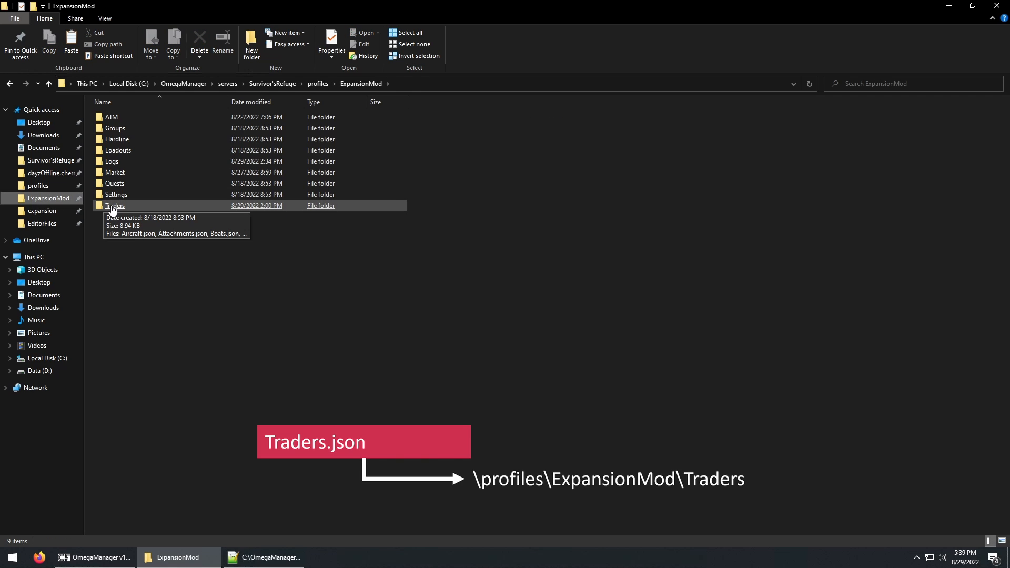
double_click(115, 205)
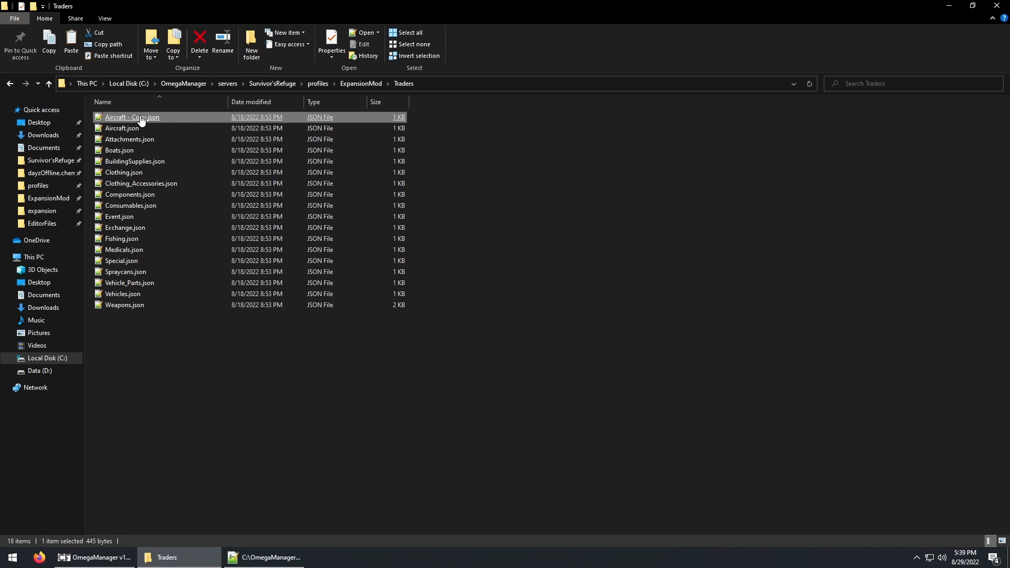
right_click(131, 117)
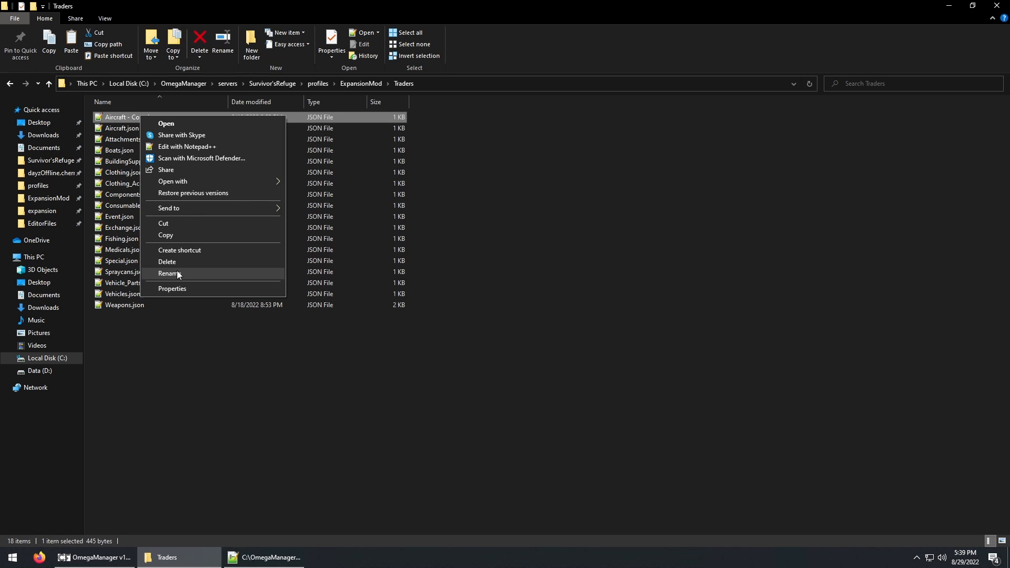
click(168, 273)
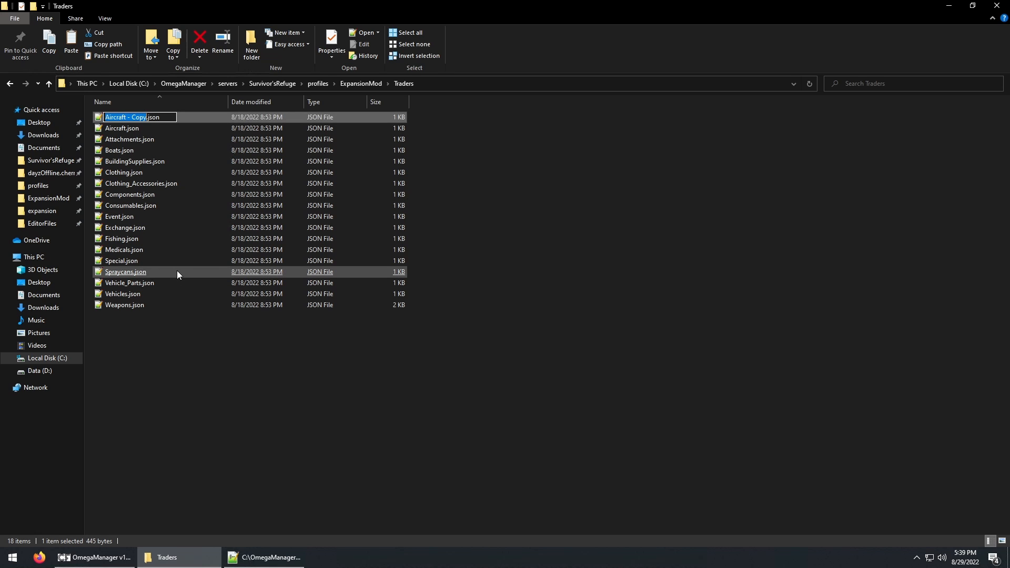
text(Black.json)
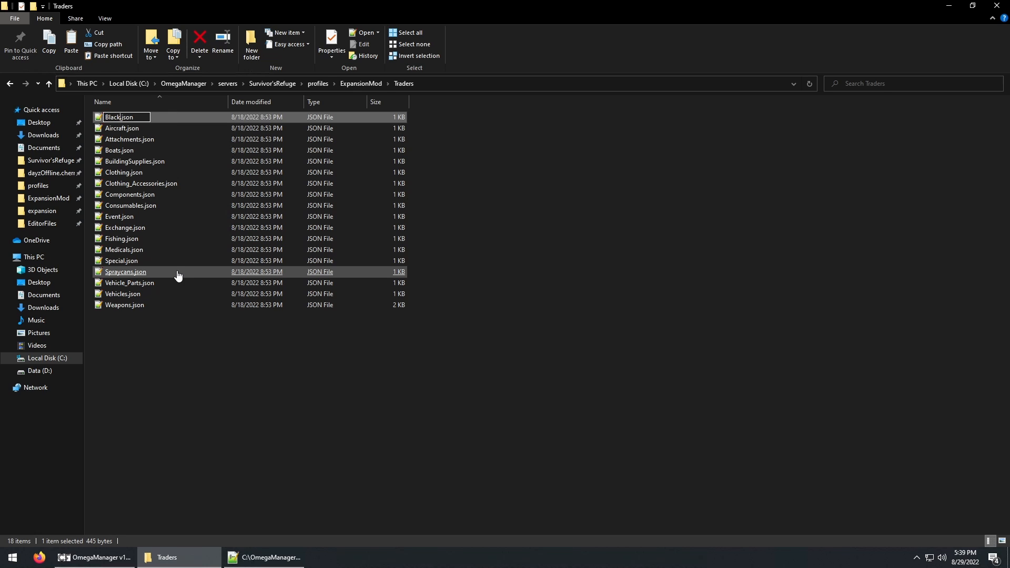
text(Market)
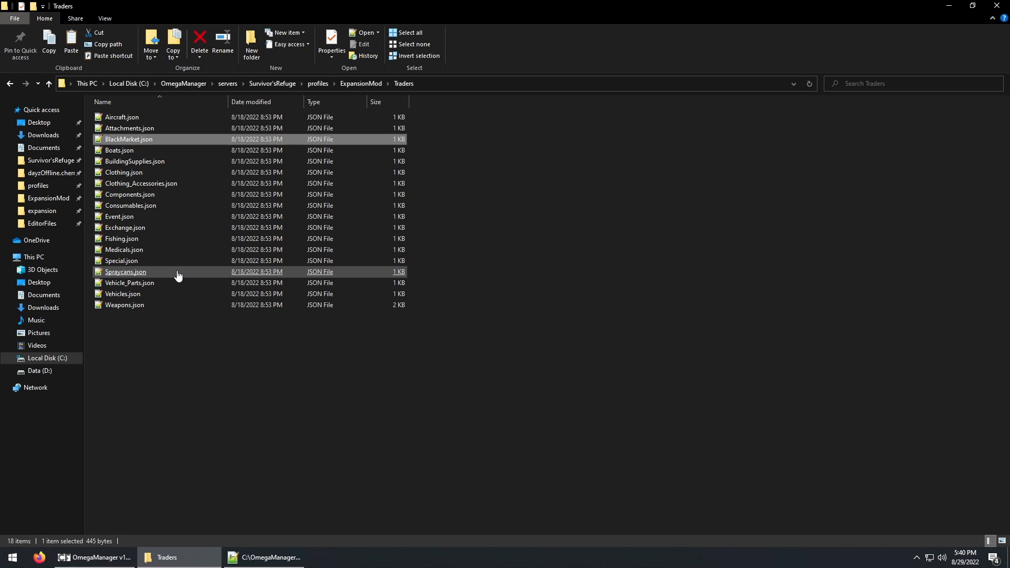
- Set the trader's DisplayName to Black Market and delete its three existing category entries
click(263, 558)
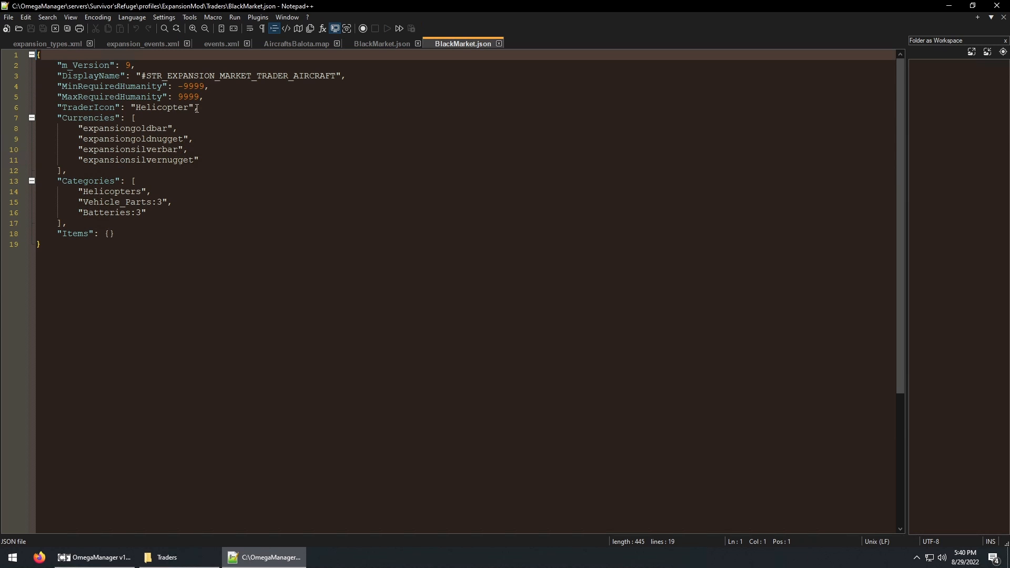
click(338, 76)
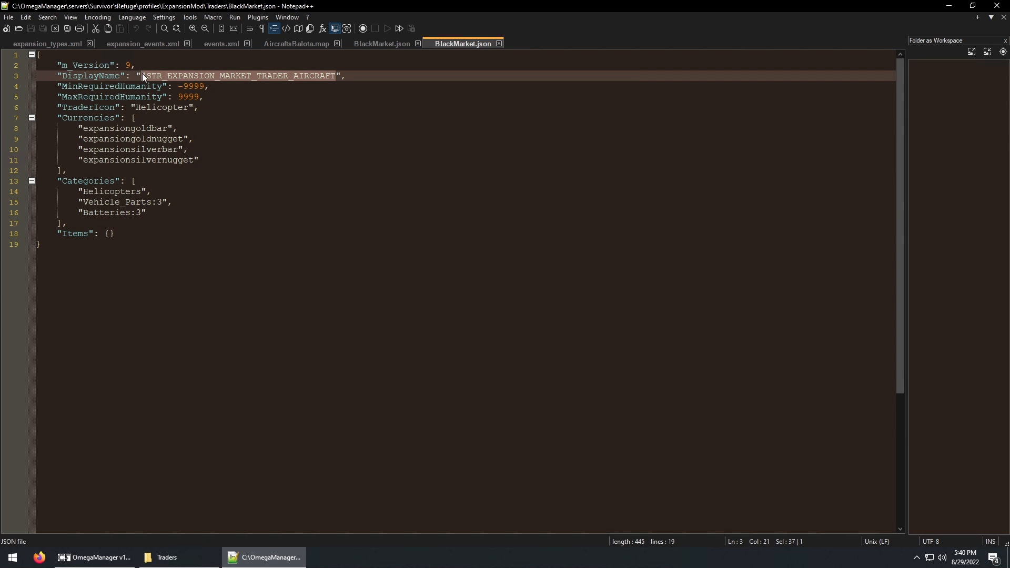
text(Black Market",)
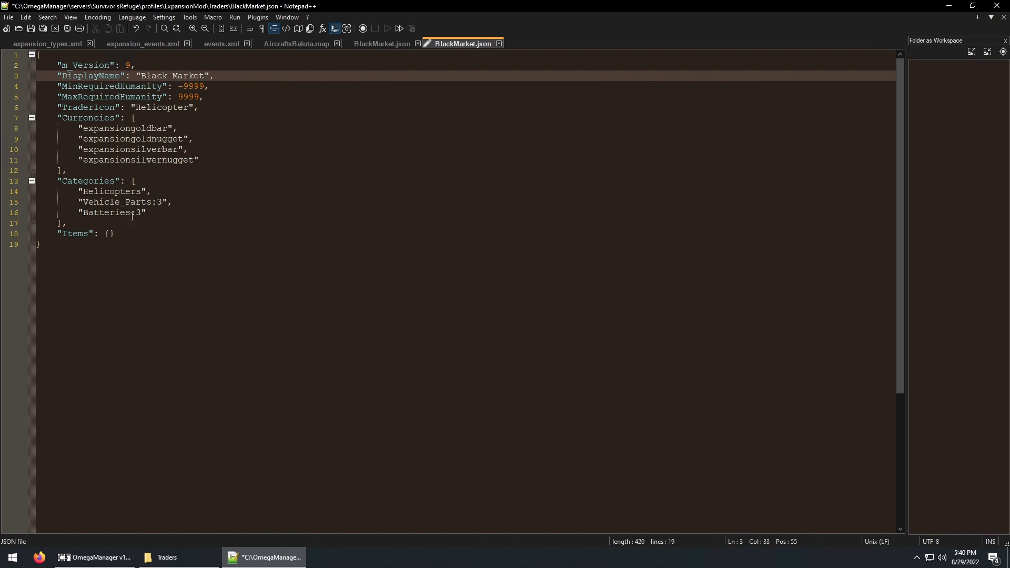
drag(76, 191, 146, 212)
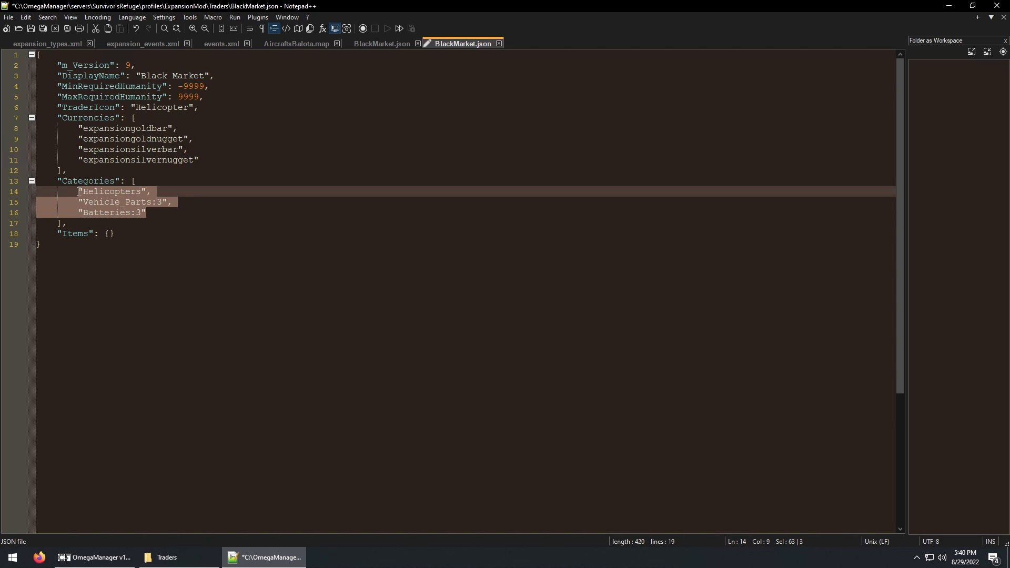
key(Delete)
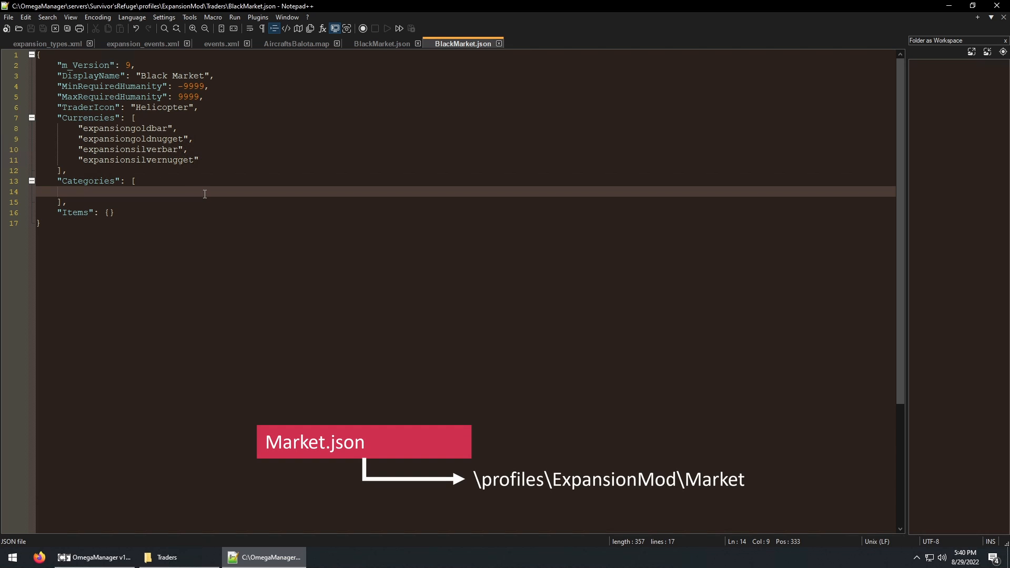
click(166, 558)
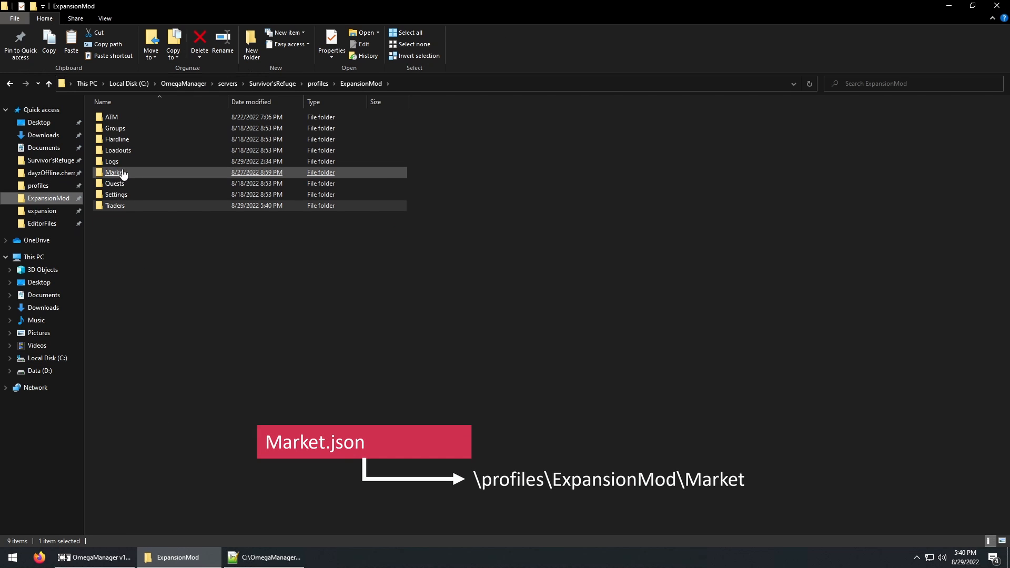
- Browse the Market folder down to Sniper_Rifles.json, then return to the trader file
double_click(115, 172)
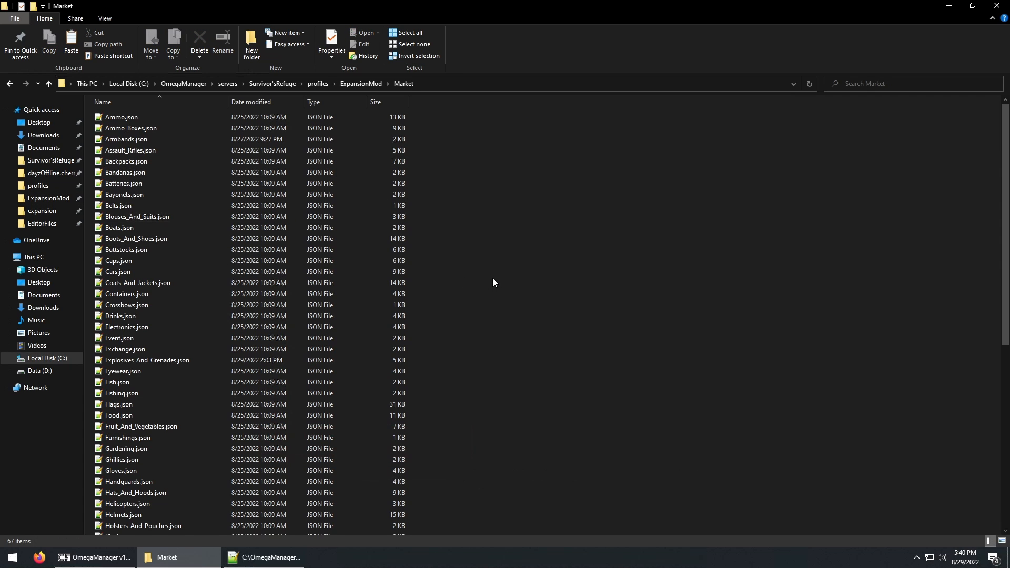
scroll(down, 3)
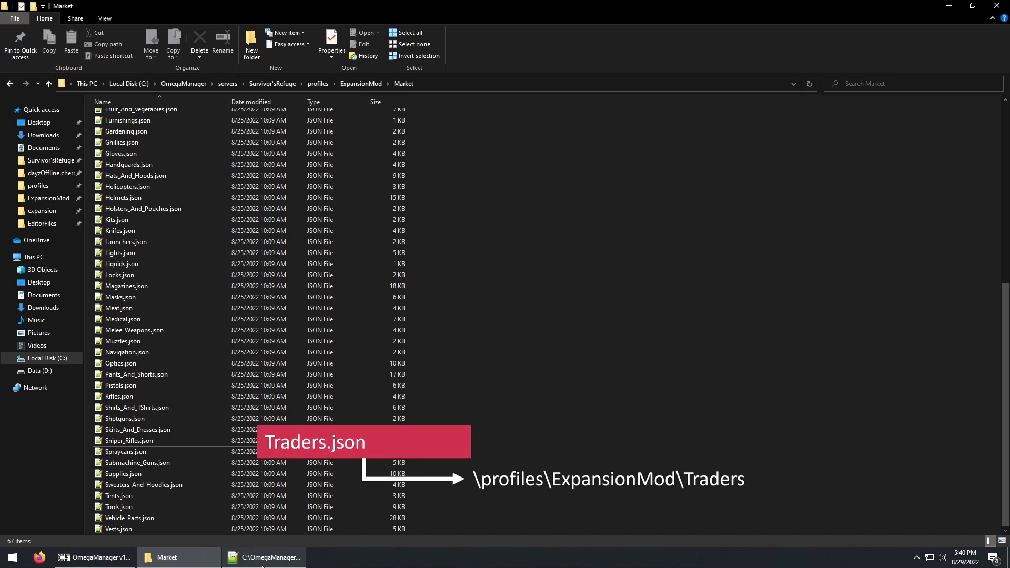
click(264, 558)
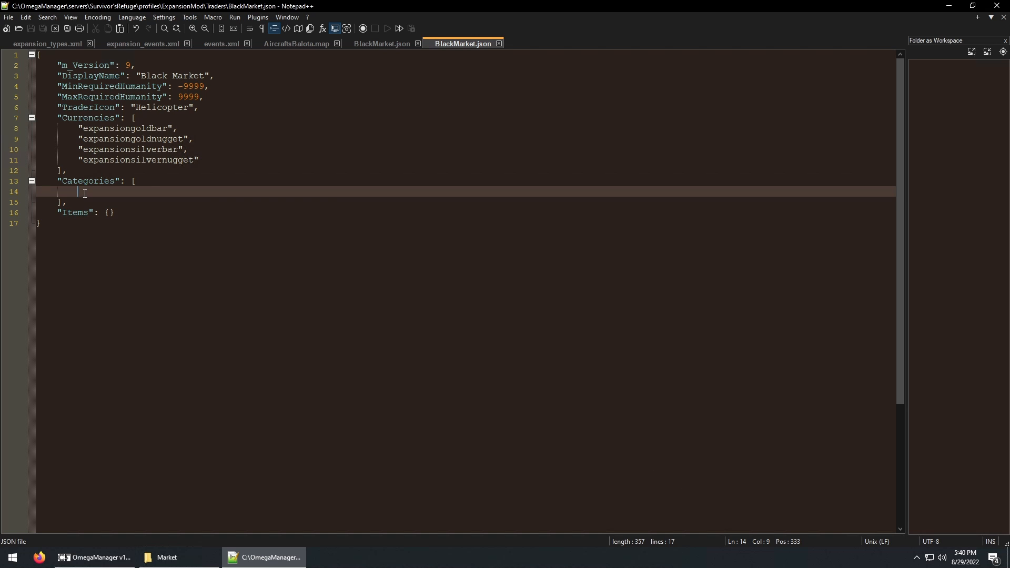
- Enter "Sniper_Rifles" as the trader's only category
text("Sniper_Rifles")
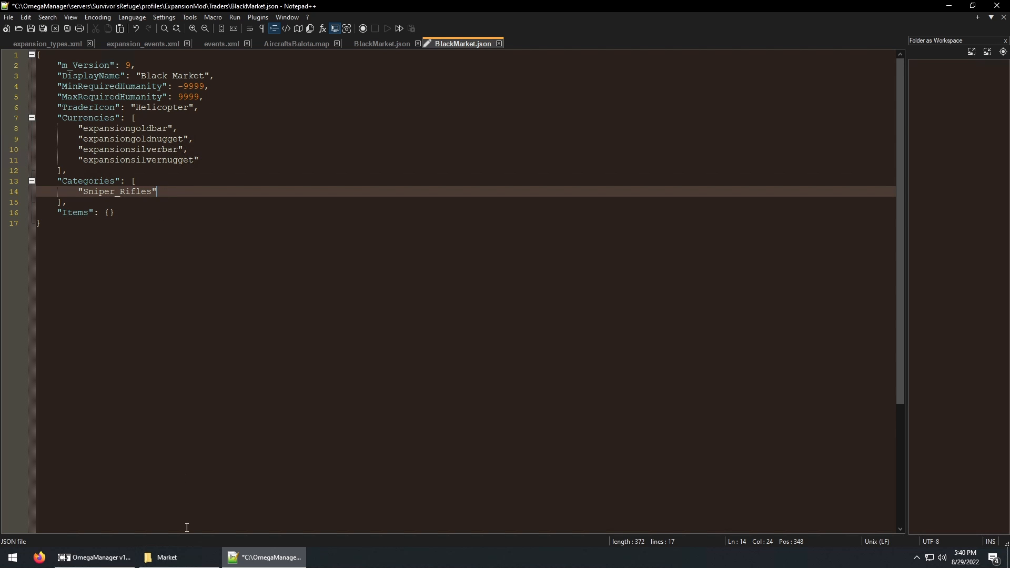
click(168, 558)
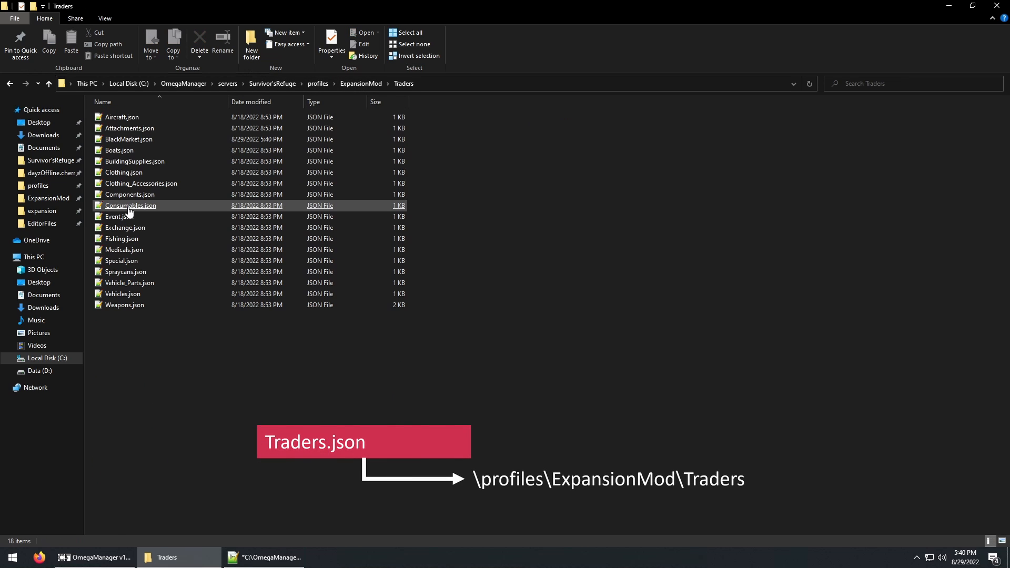
- Check Weapons.json's categories and change the Black Market entry to "Sniper_Rifles:1"
click(124, 305)
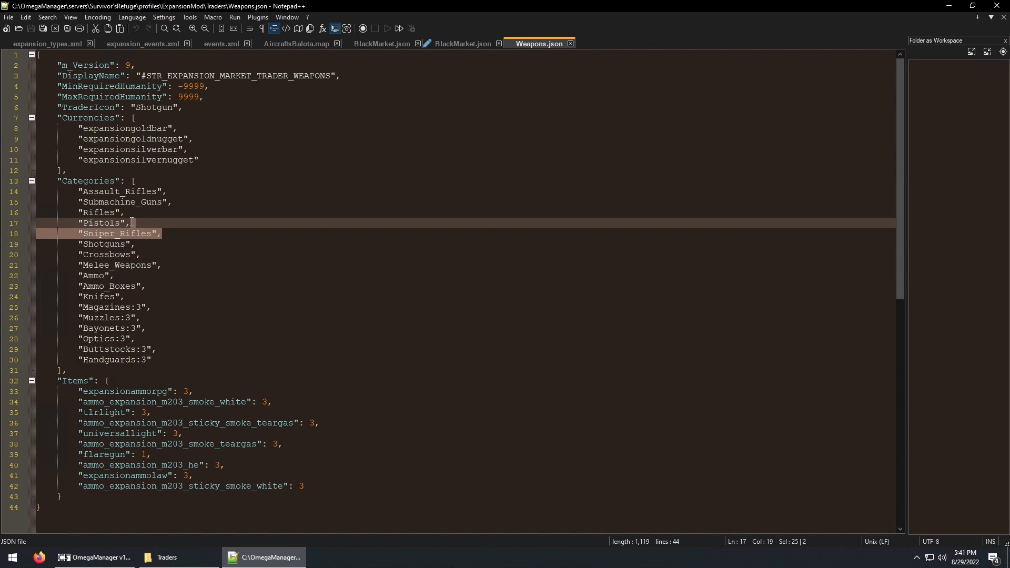
key(Delete)
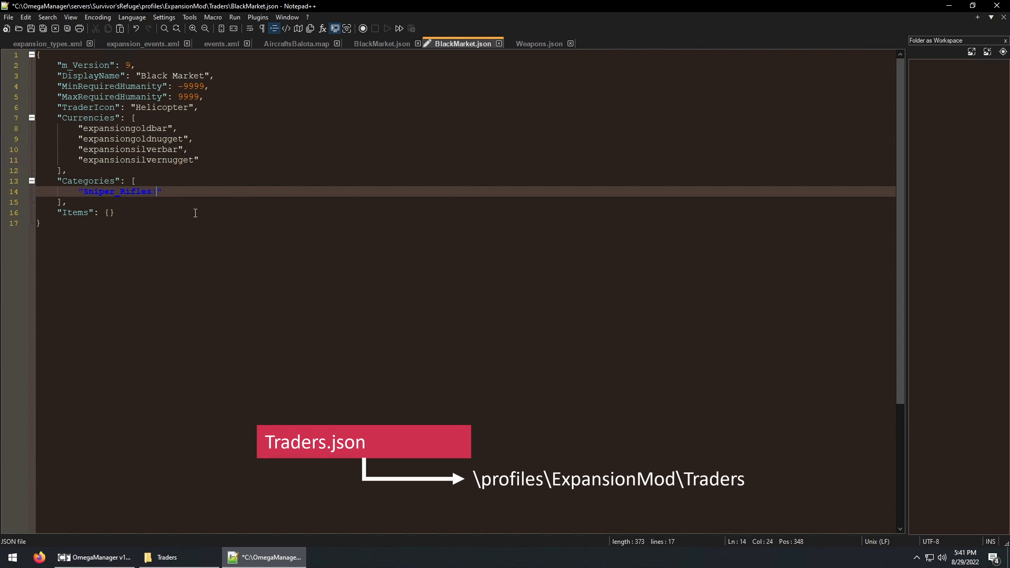
text(1)
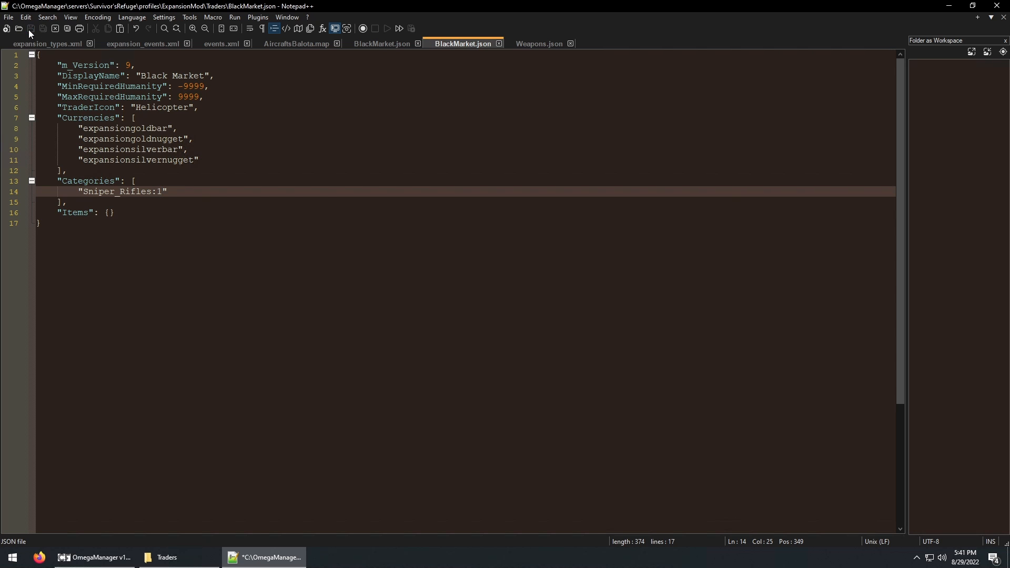
- Navigate File Explorer up to ExpansionMod and into its Market folder
click(166, 557)
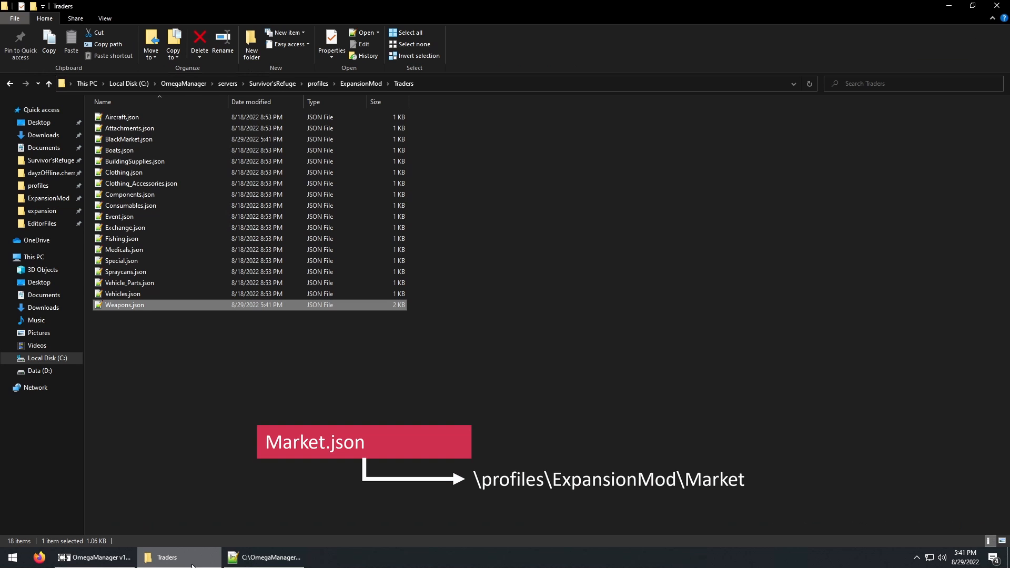
mouse_move(357, 155)
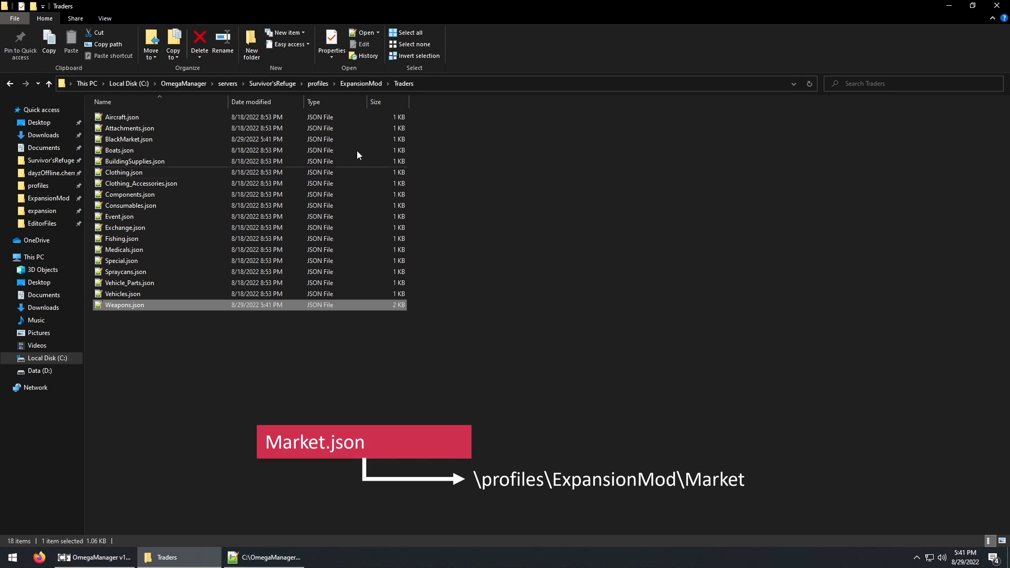
click(361, 83)
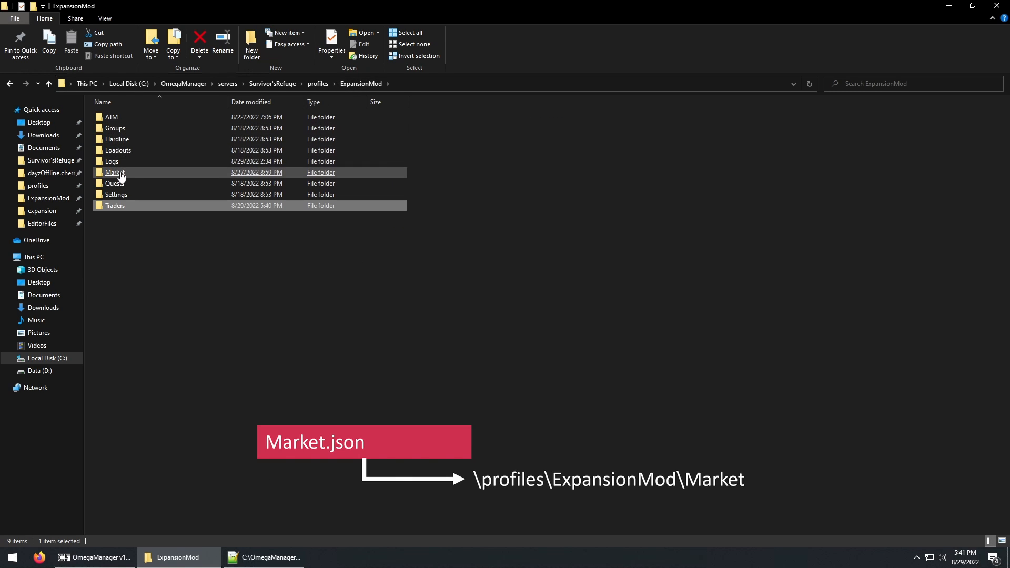
double_click(113, 171)
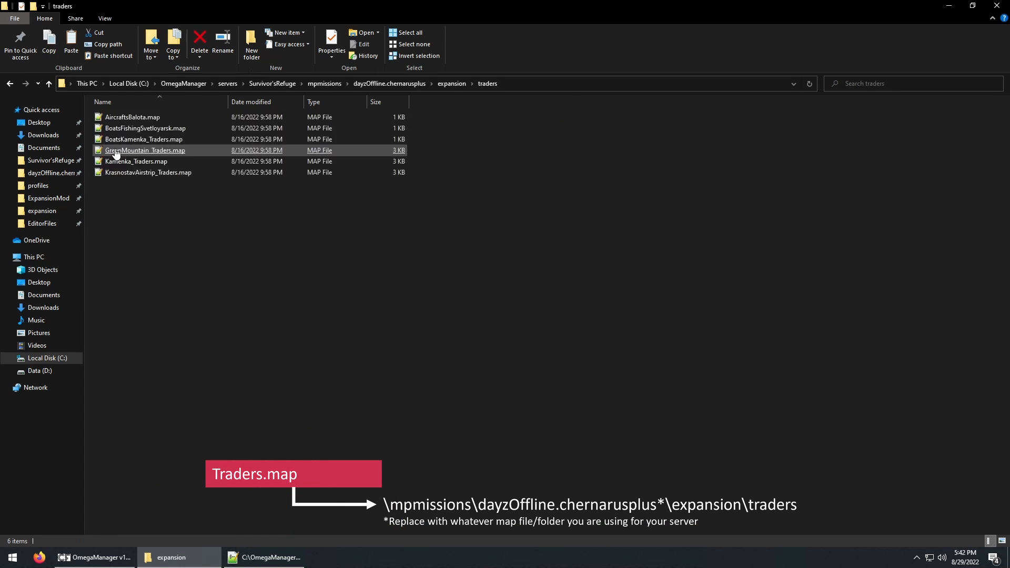
- Copy AircraftsBalota.map as BlackMarket.map, then go to the ExpansionMod Traders folder
click(132, 117)
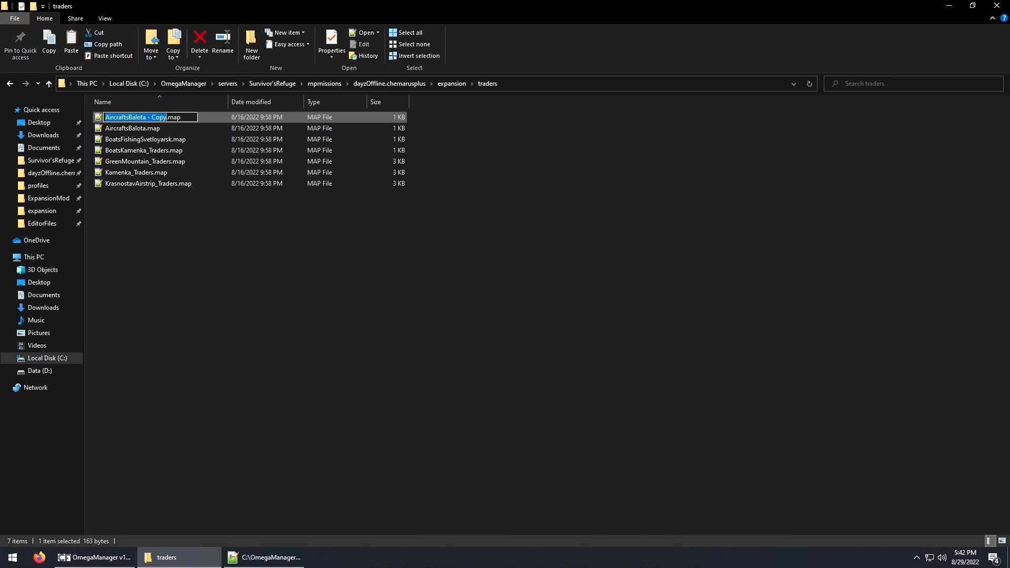
text(BlackMarket)
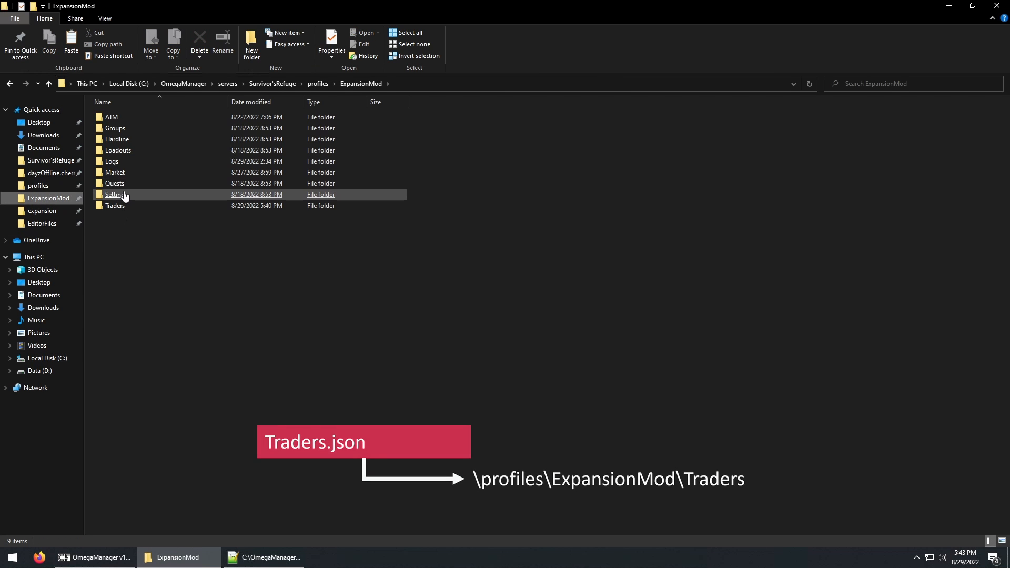
double_click(115, 205)
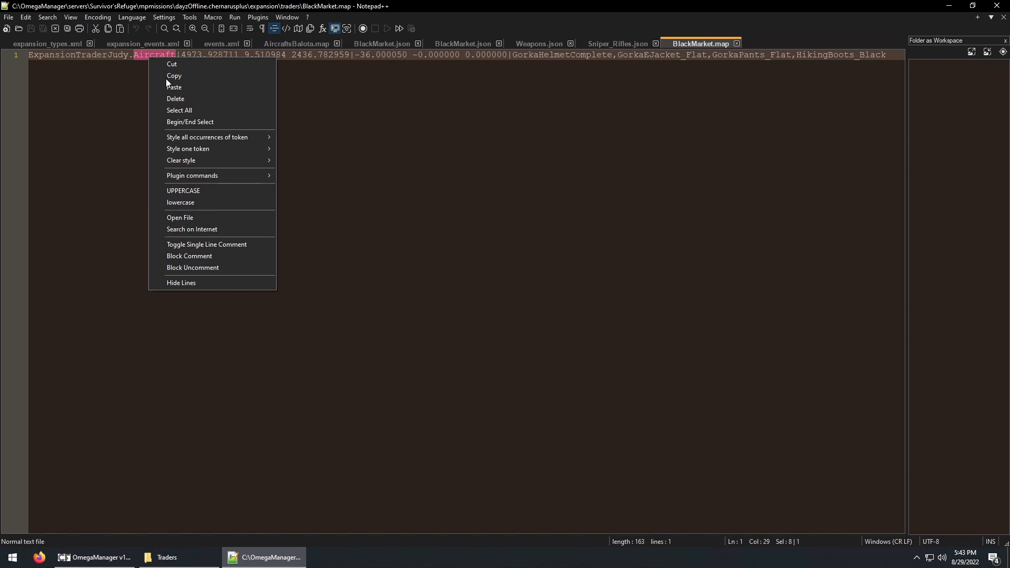
- Rename the trader to BlackMarket and set its position to 1385.42 303.22 9282.64 facing 135
click(174, 88)
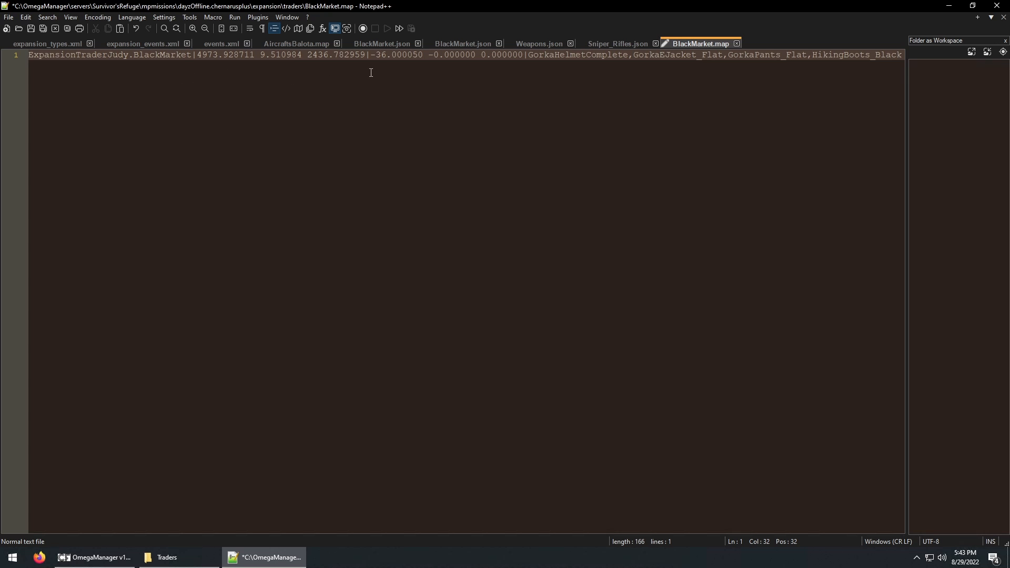
drag(199, 54, 366, 53)
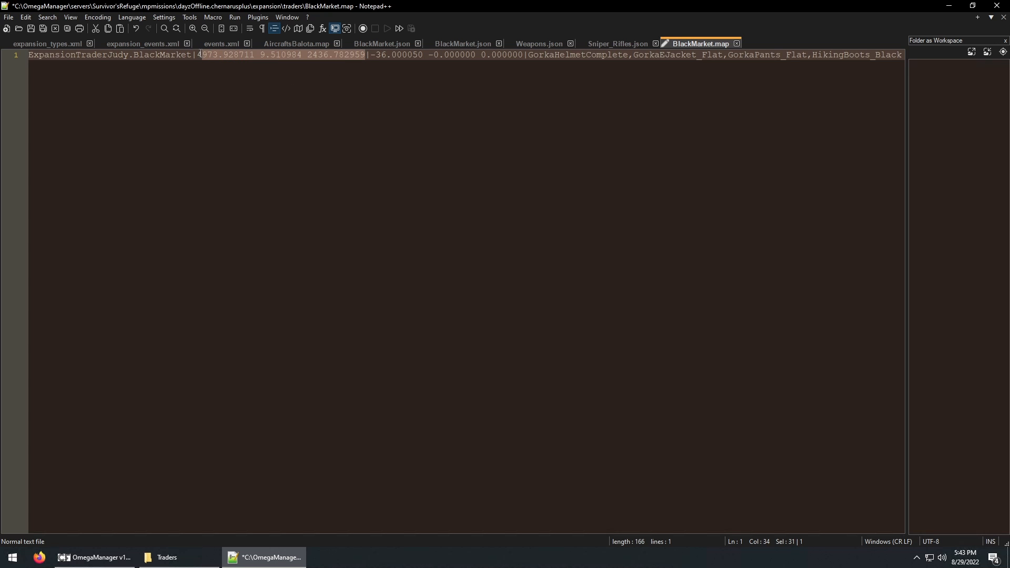
text(385.42 30)
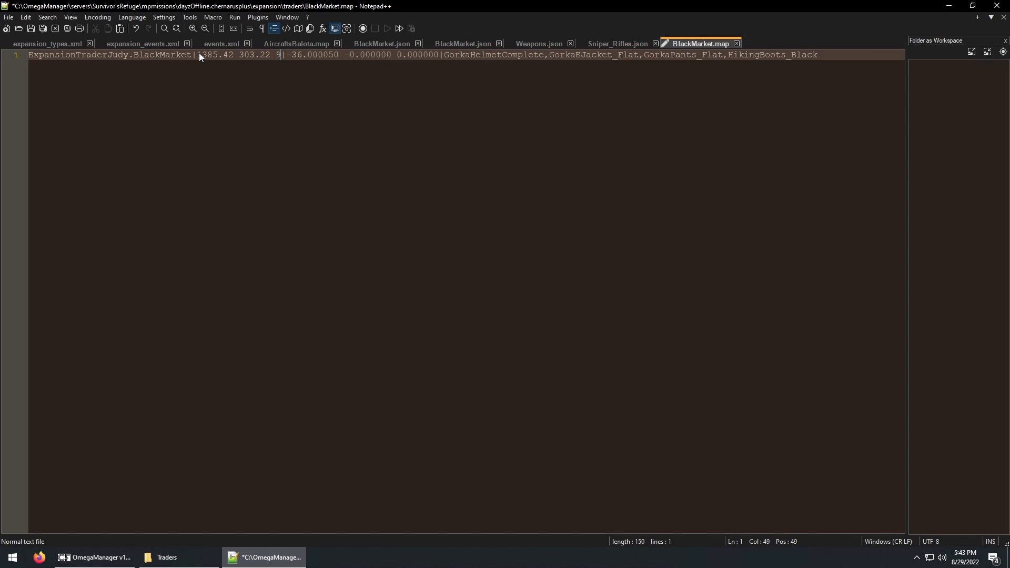
text(282.64)
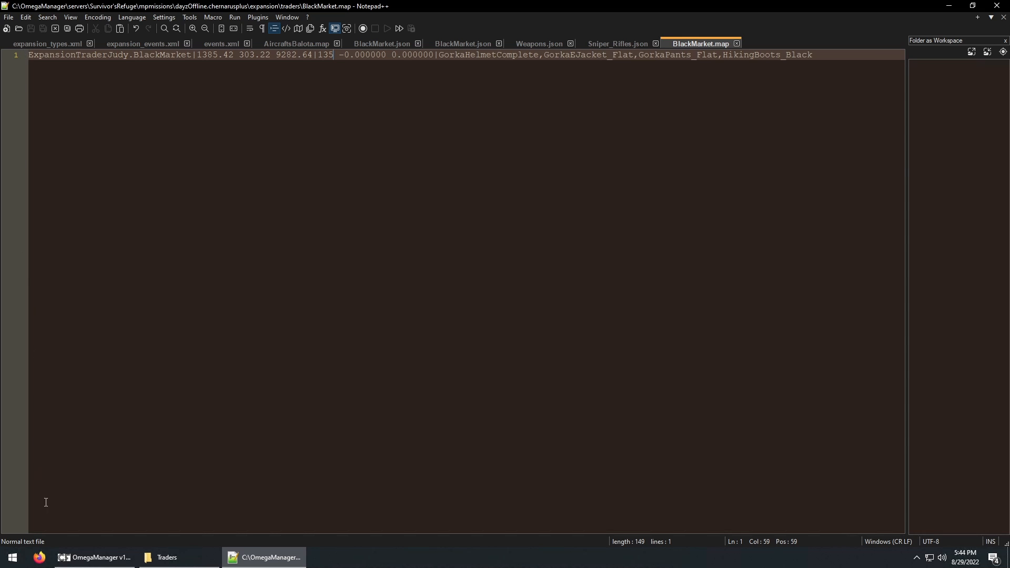
- Save the map file and switch to OmegaManager in Firefox to start the server
click(39, 561)
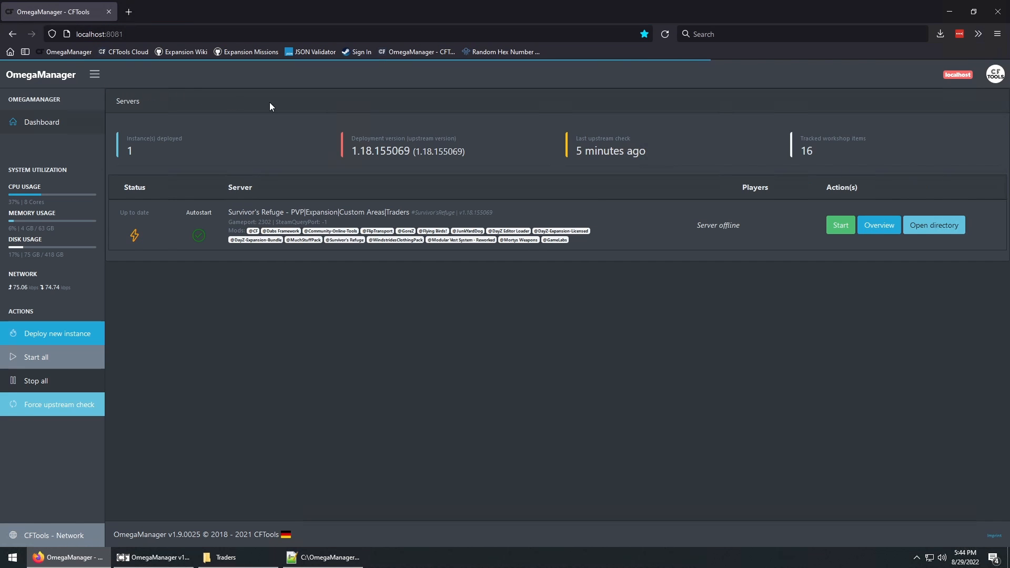
click(839, 225)
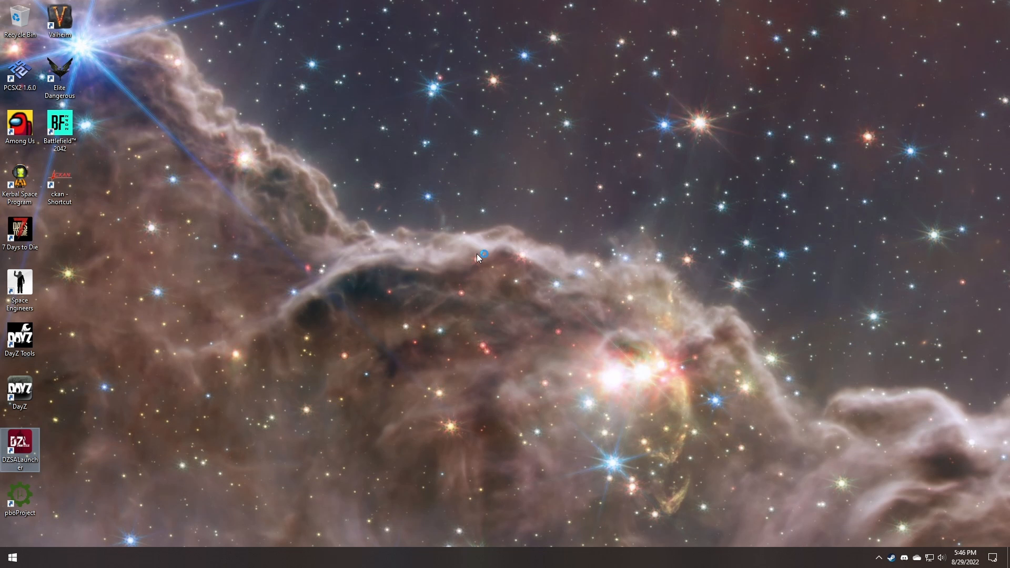
- Launch DZSA Launcher and join the Survivor's Refuge server via Play
double_click(20, 445)
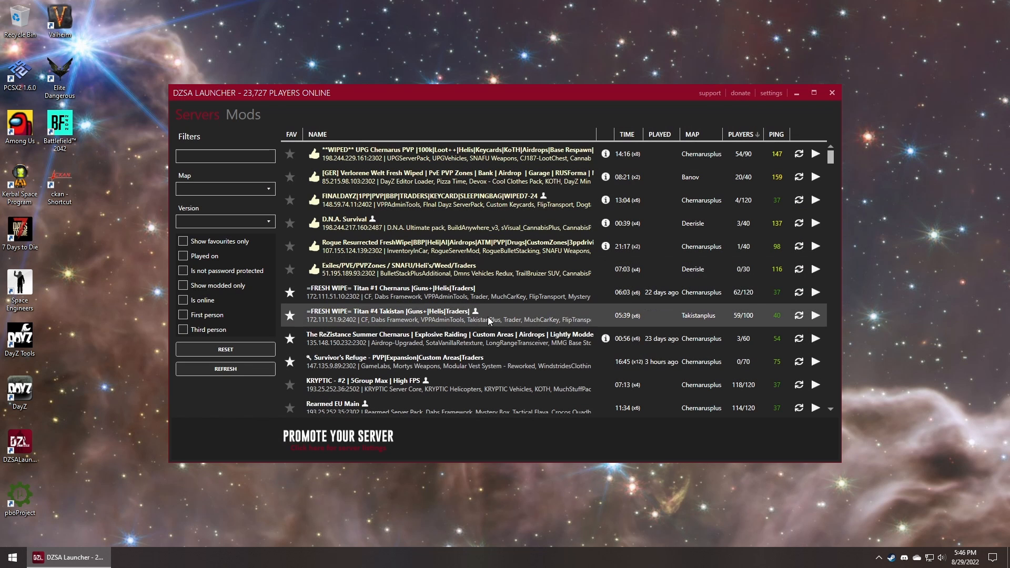
click(814, 361)
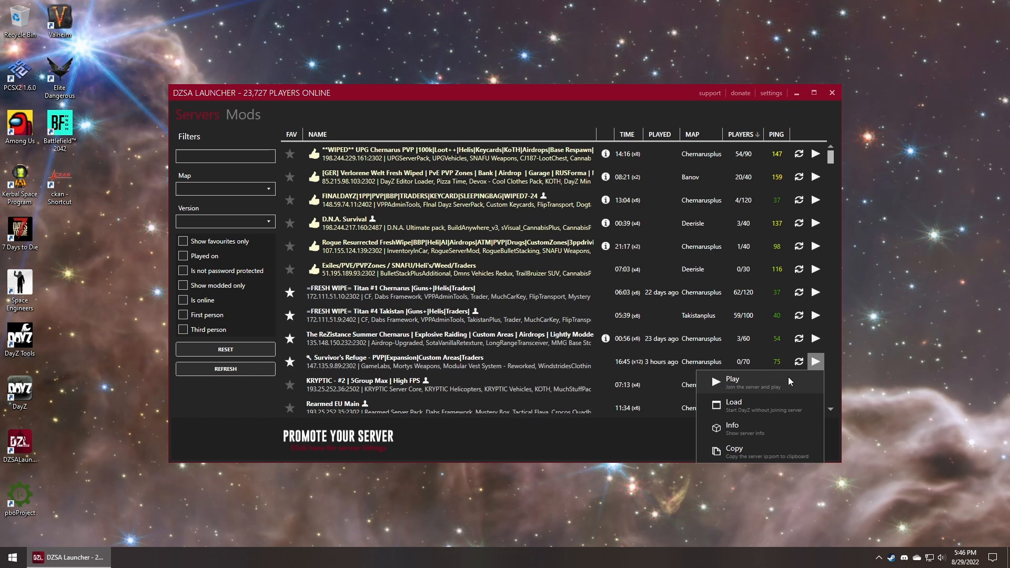
click(732, 380)
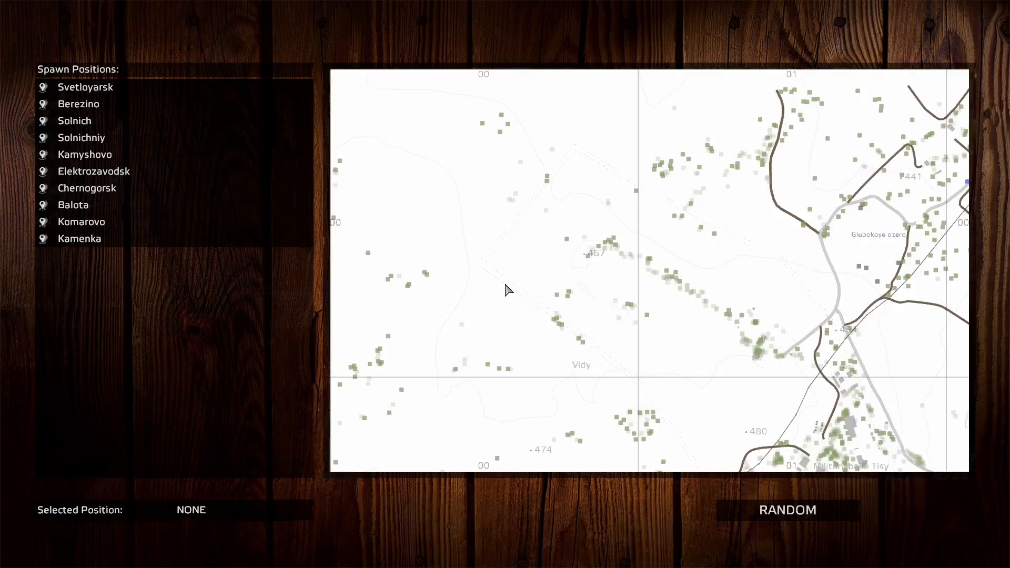
- Spawn in, teleport to Krona with Community Online Tools, and open the rusty gate
click(787, 509)
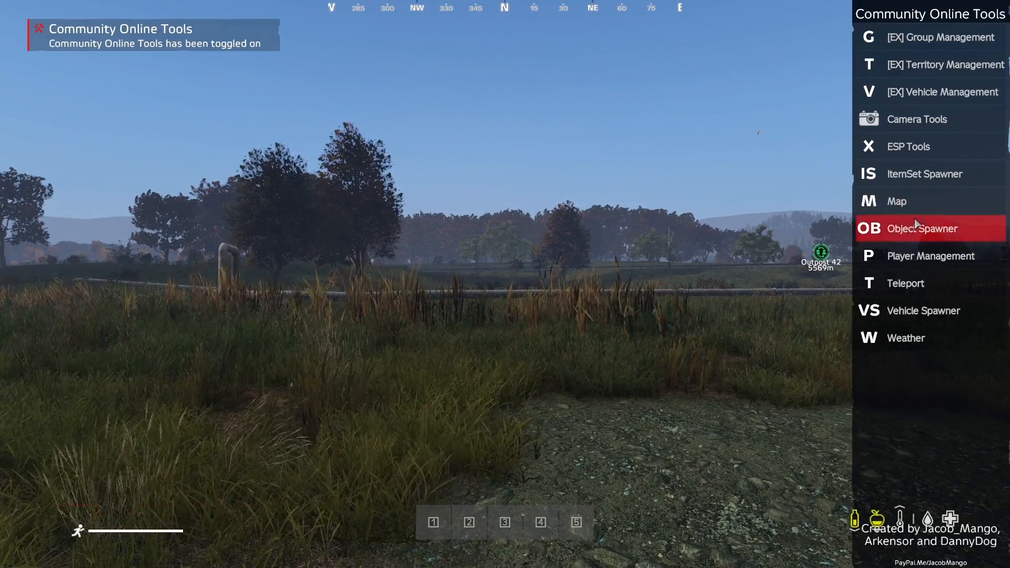
click(895, 200)
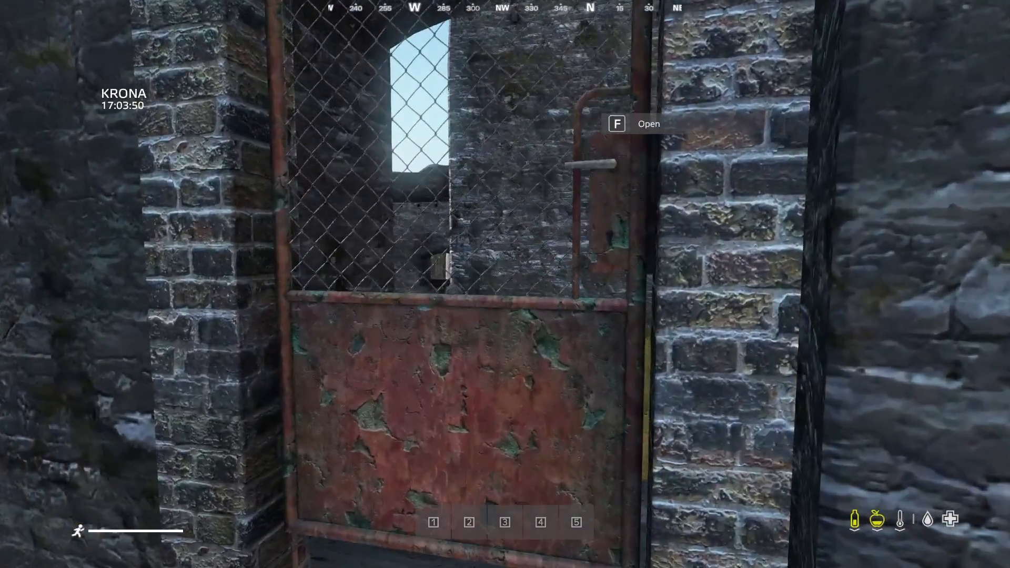
key(f)
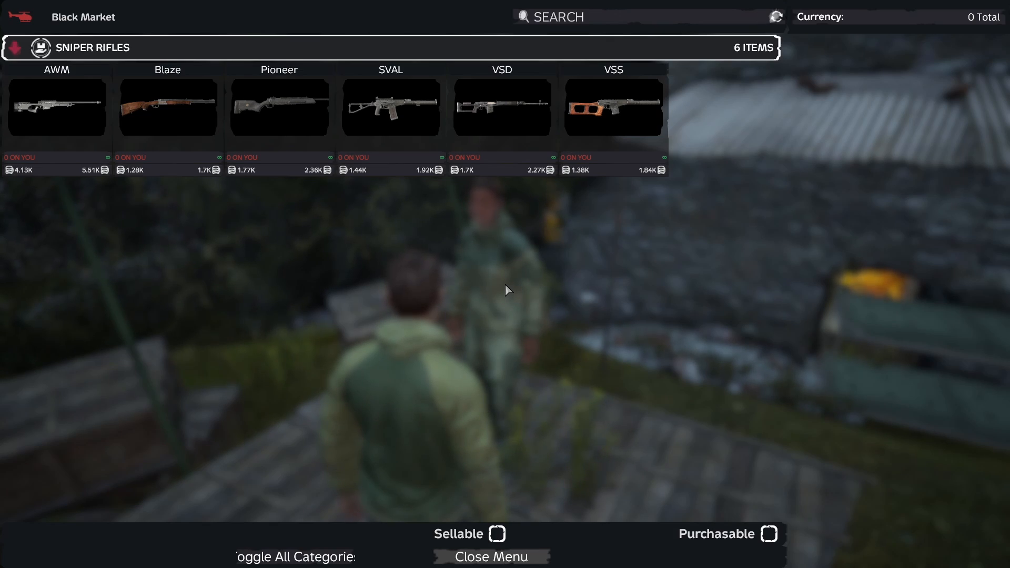
- Close the Black Market trade menu and open the character inventory
click(490, 556)
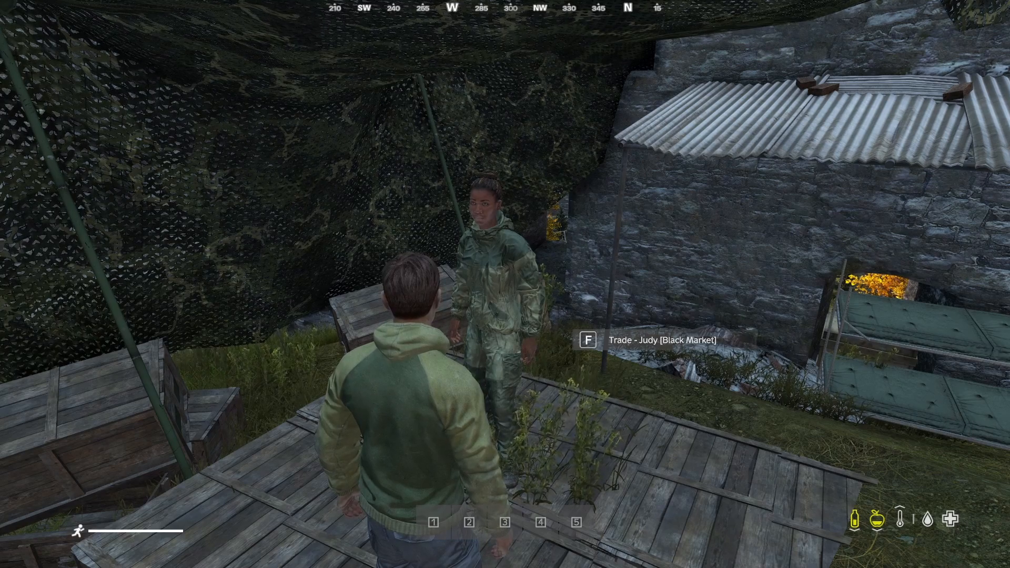
key(Tab)
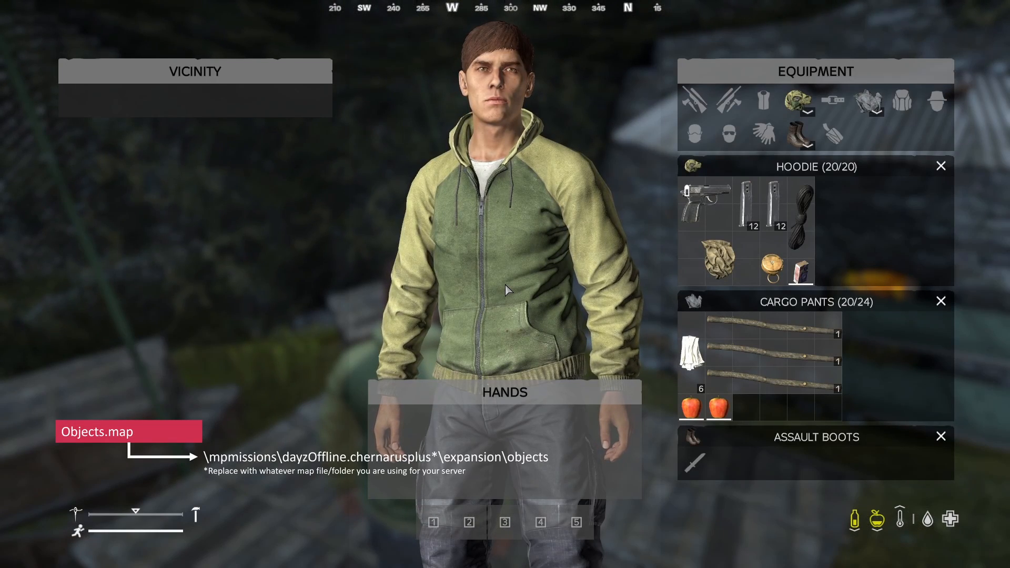